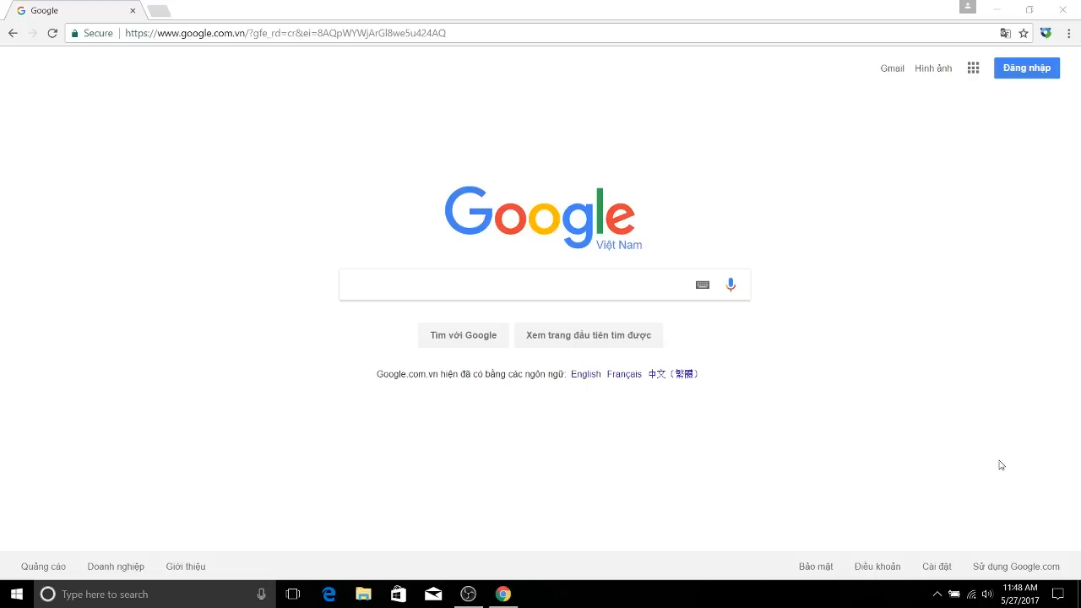
mouse_move(993, 56)
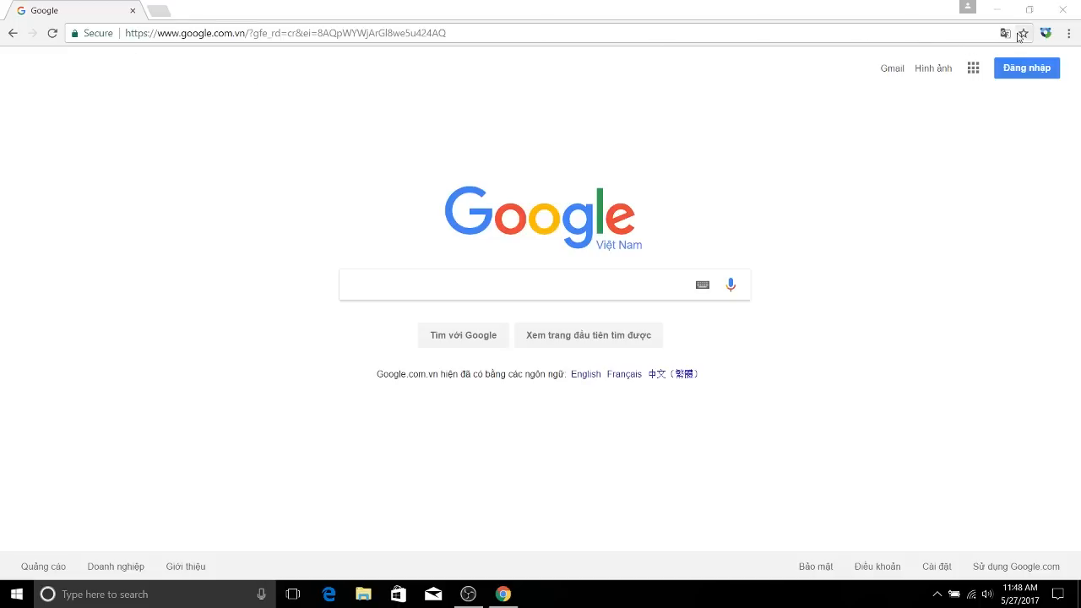
mouse_move(1023, 33)
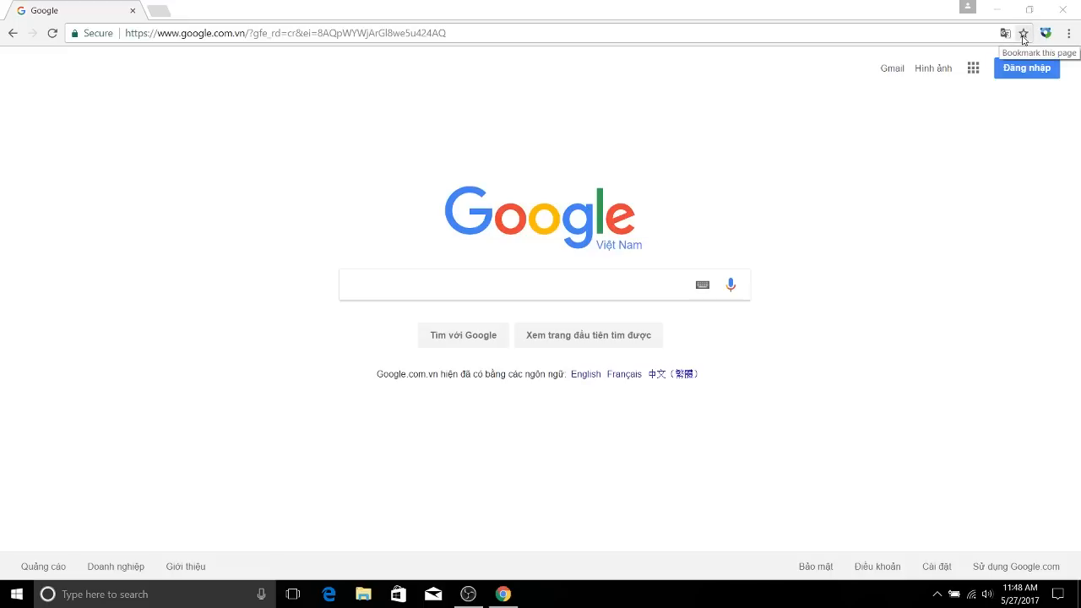
Bookmark the Google home page as 'Google' in the Bookmarks bar folder.
left_click(1023, 33)
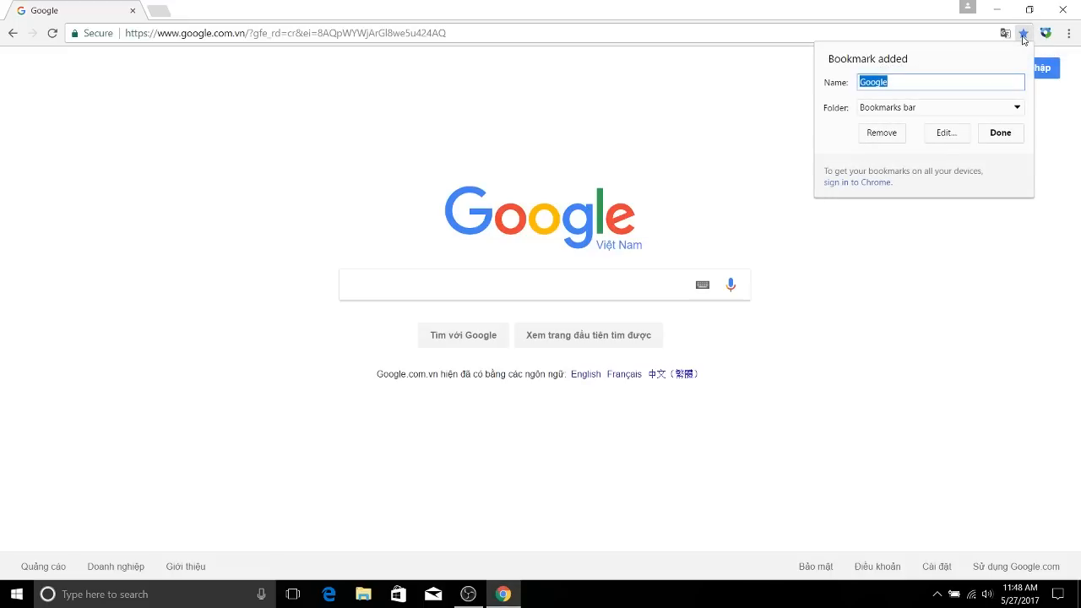
mouse_move(934, 67)
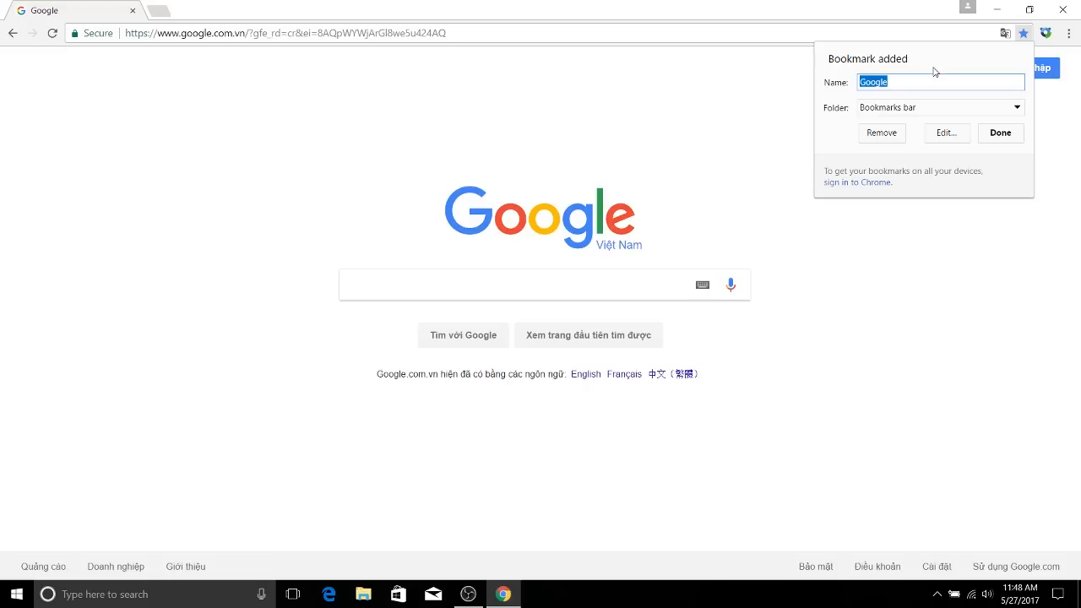
left_click(939, 107)
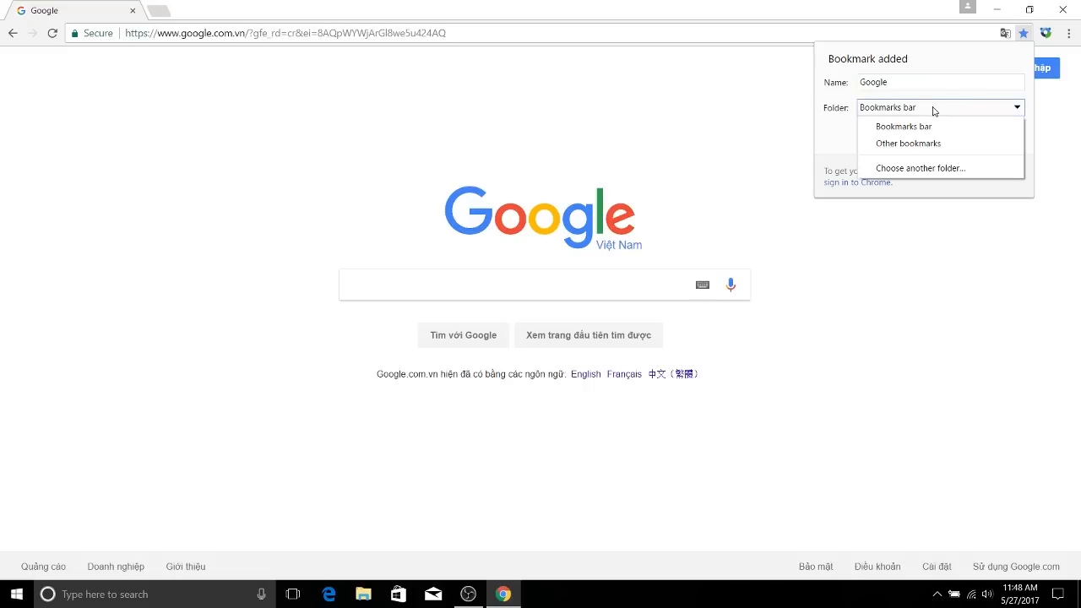
mouse_move(904, 126)
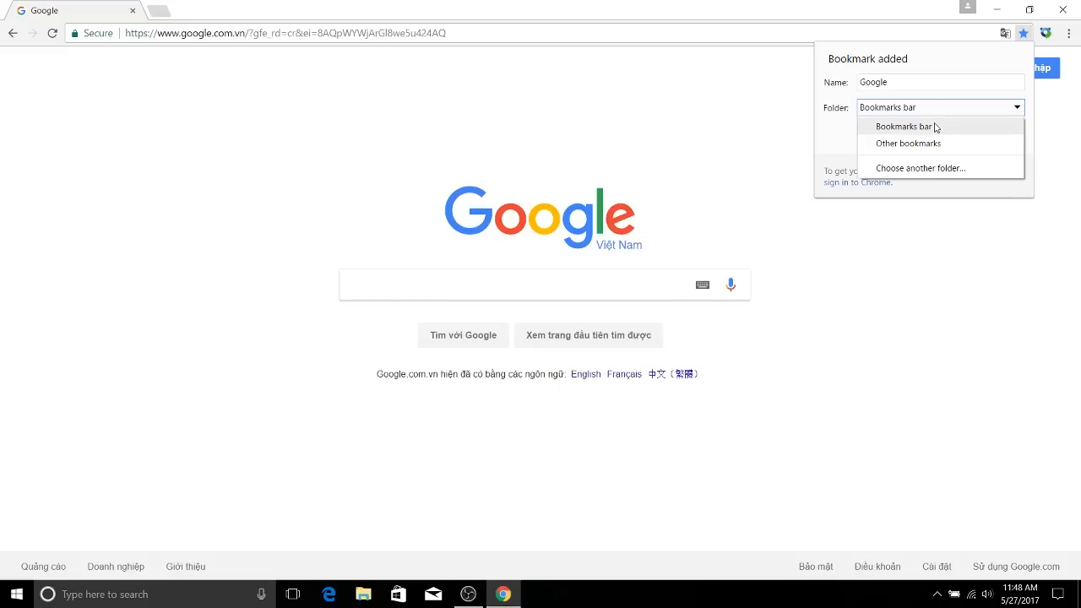
mouse_move(907, 142)
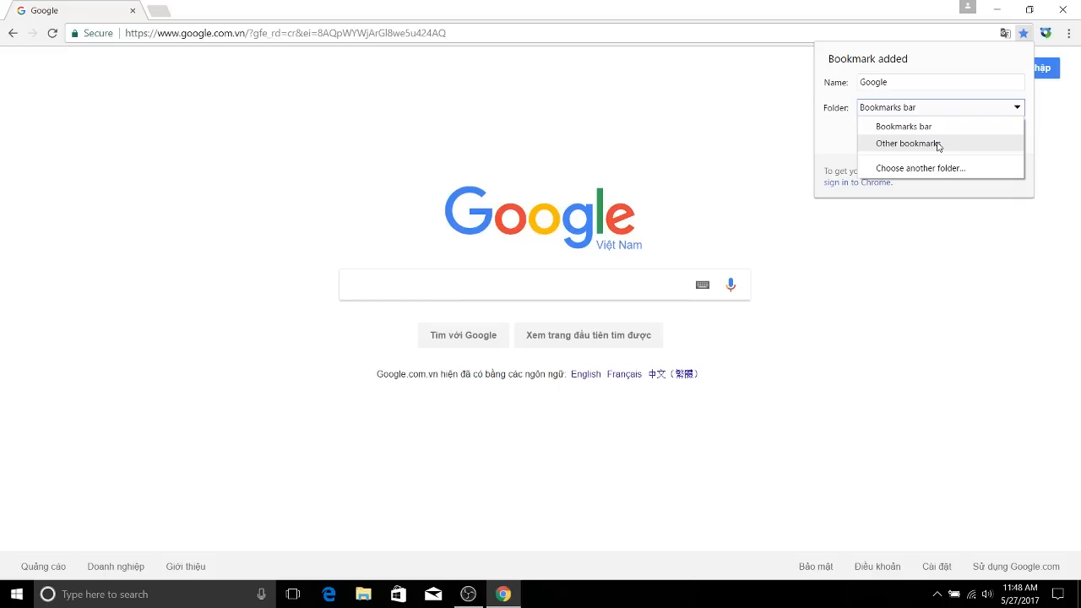
mouse_move(920, 168)
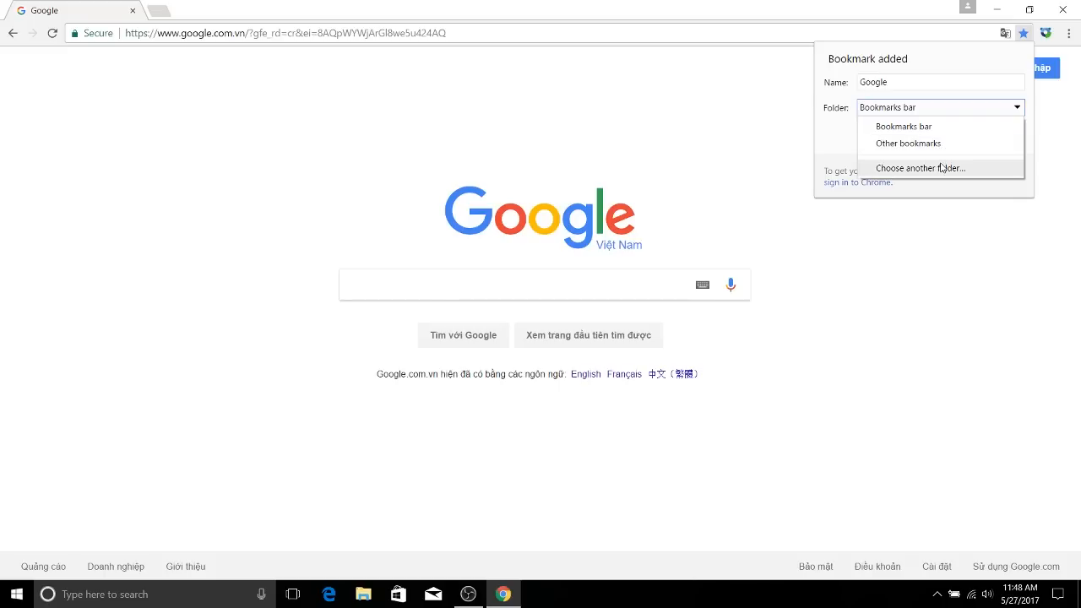
mouse_move(946, 173)
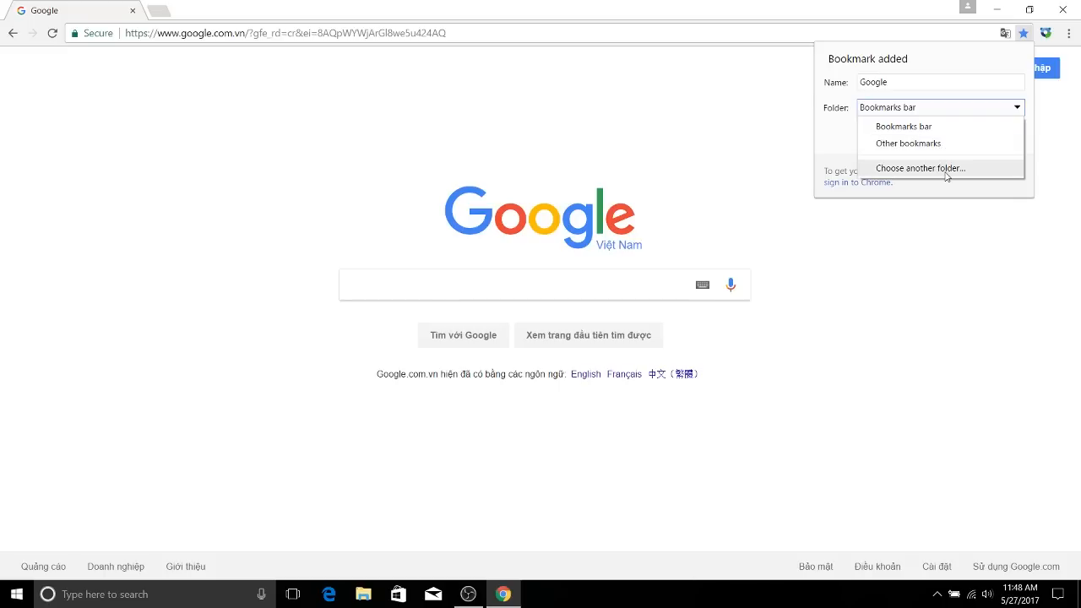
mouse_move(908, 142)
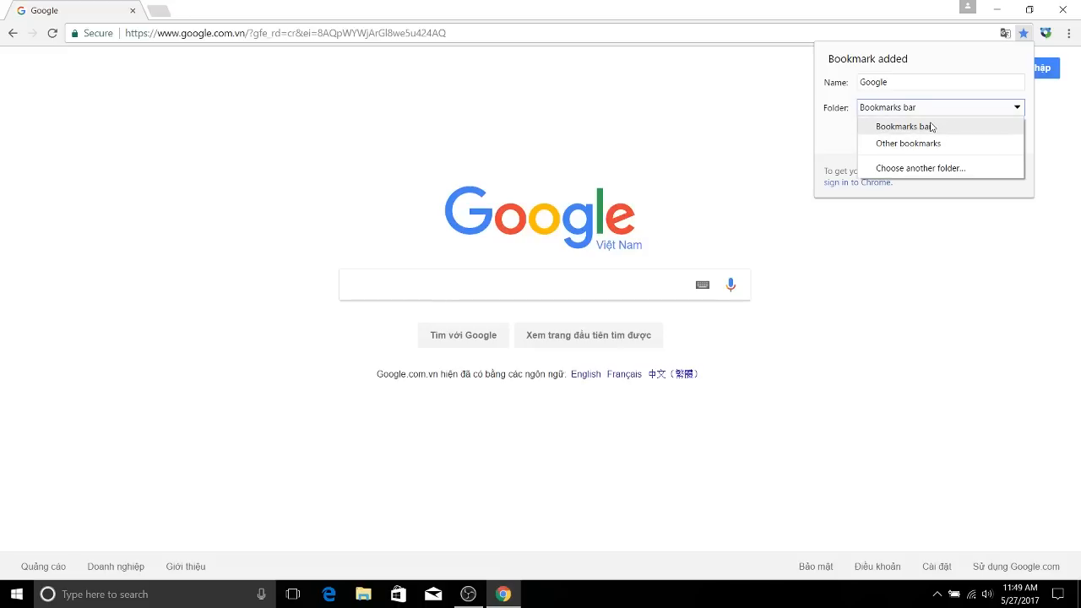
mouse_move(908, 143)
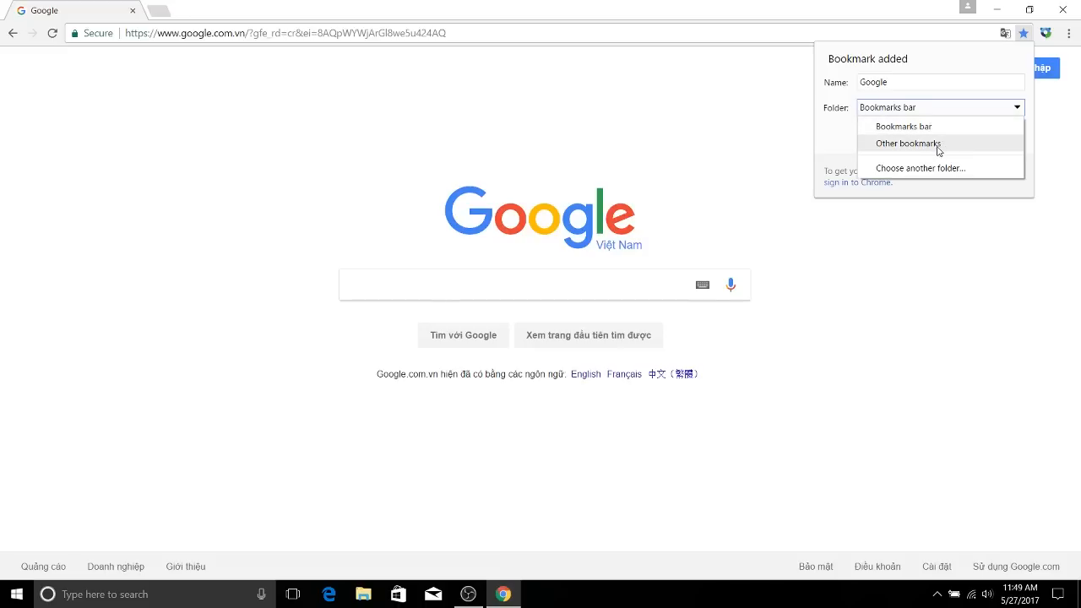
left_click(902, 126)
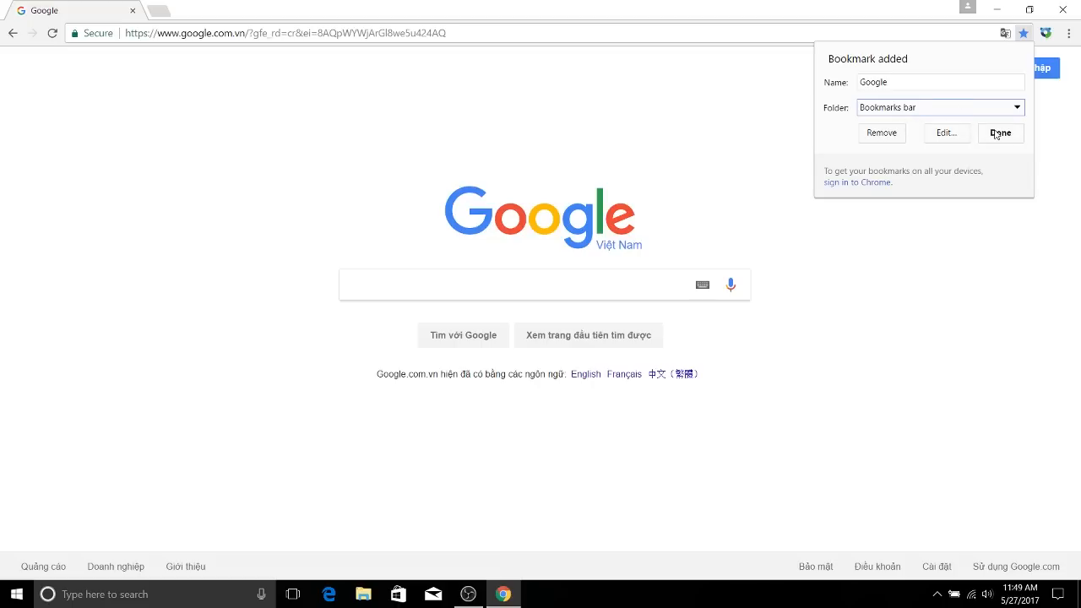
left_click(1000, 132)
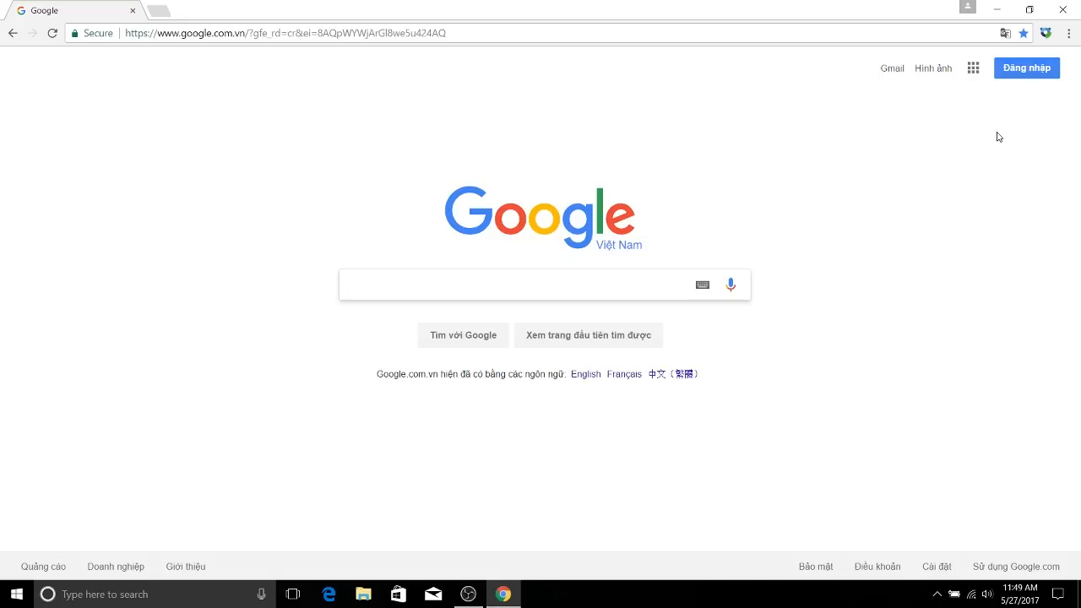
Click into the Google search field, then bring up Chrome's main menu.
left_click(523, 284)
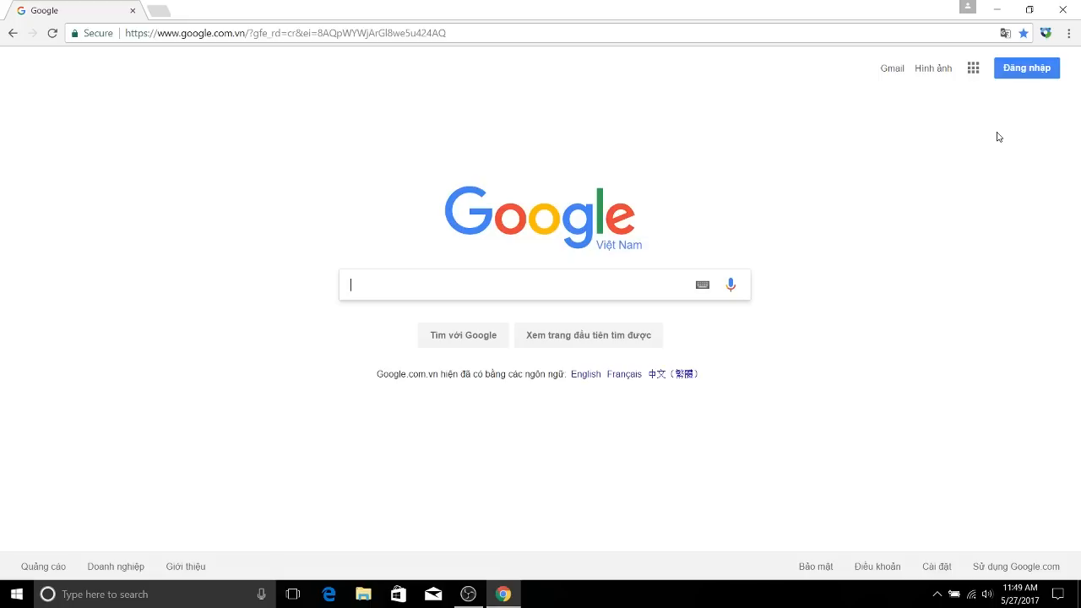
mouse_move(883, 102)
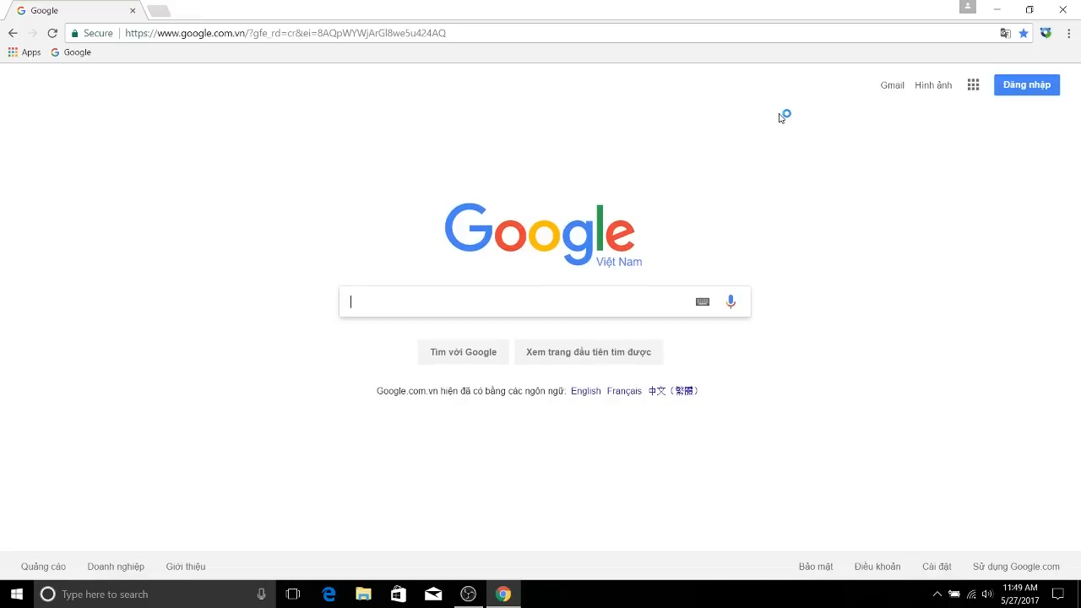
mouse_move(382, 56)
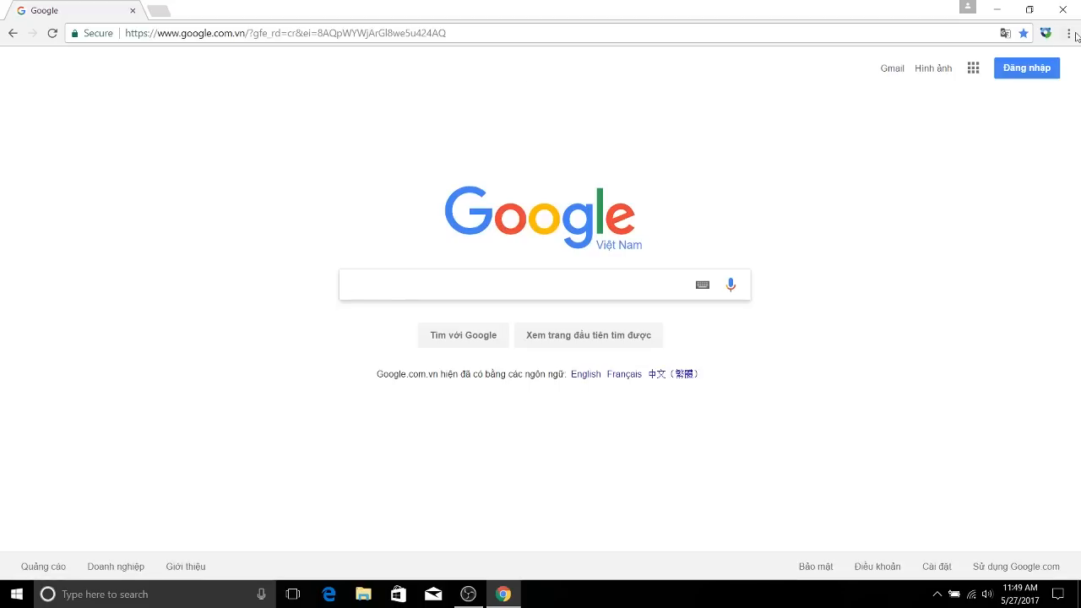
left_click(1075, 33)
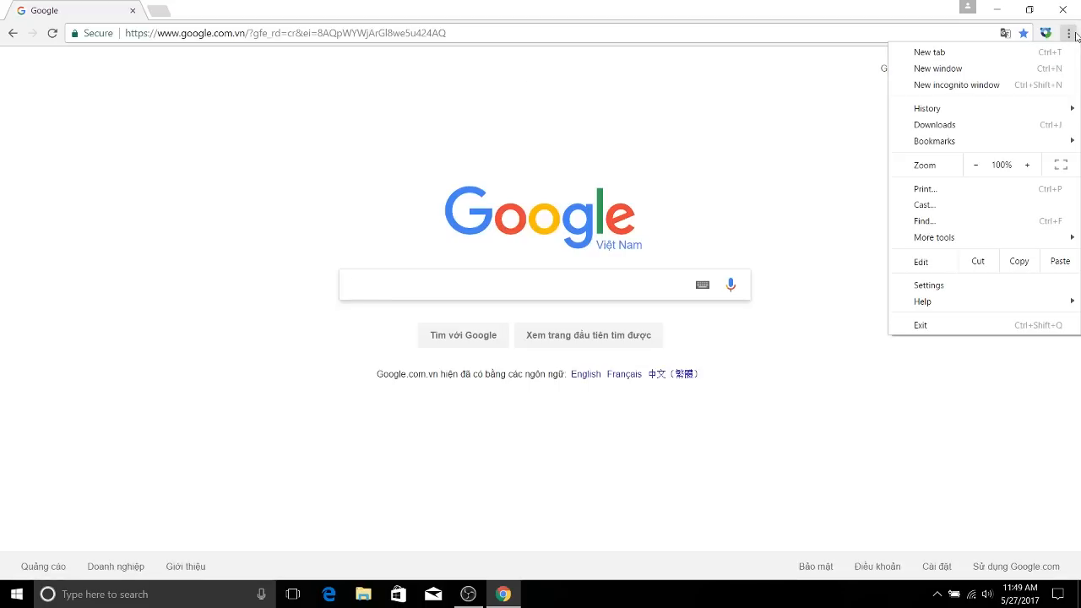
mouse_move(1062, 46)
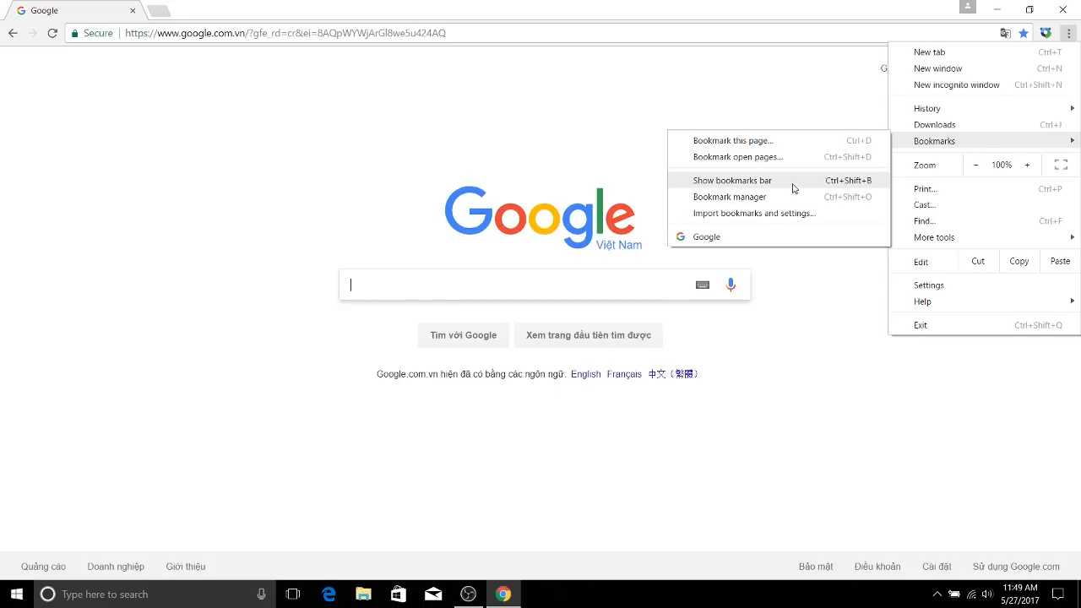
mouse_move(729, 197)
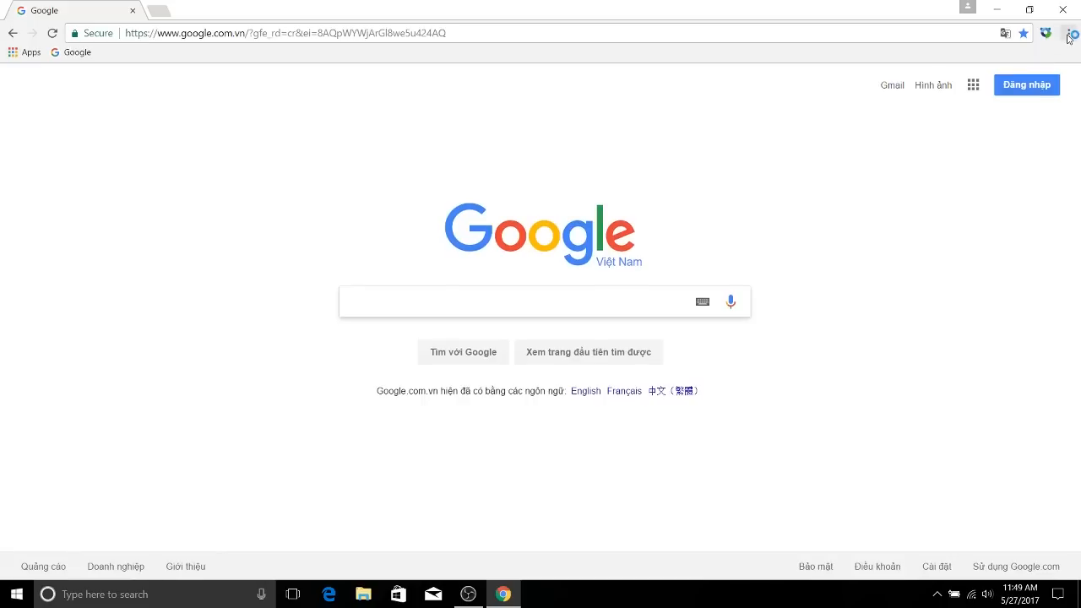
Open the Bookmark manager in a new tab, then return to the Google tab.
left_click(1069, 33)
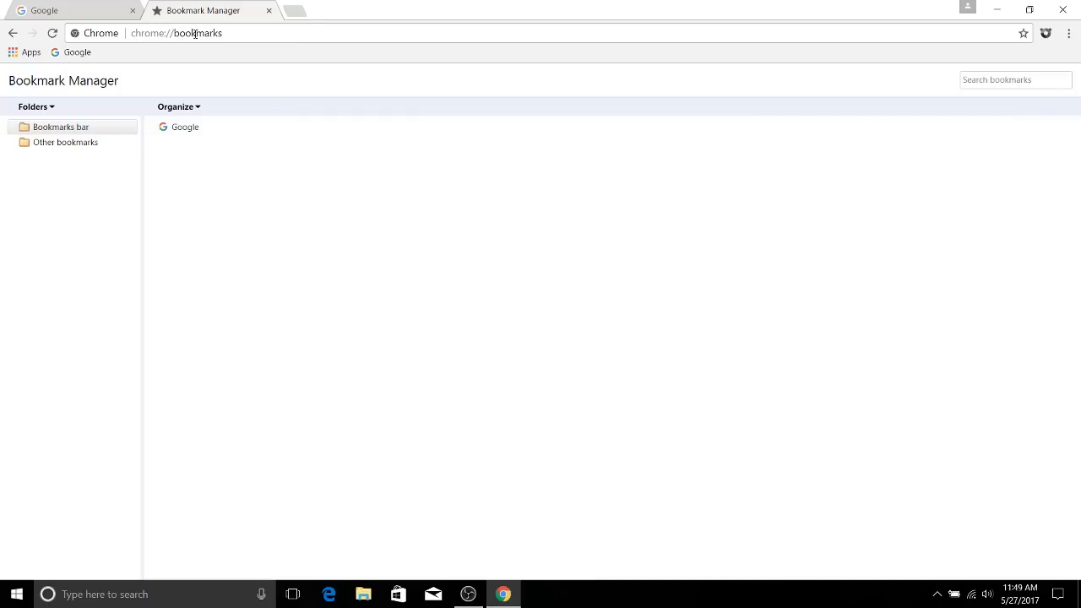
mouse_move(191, 50)
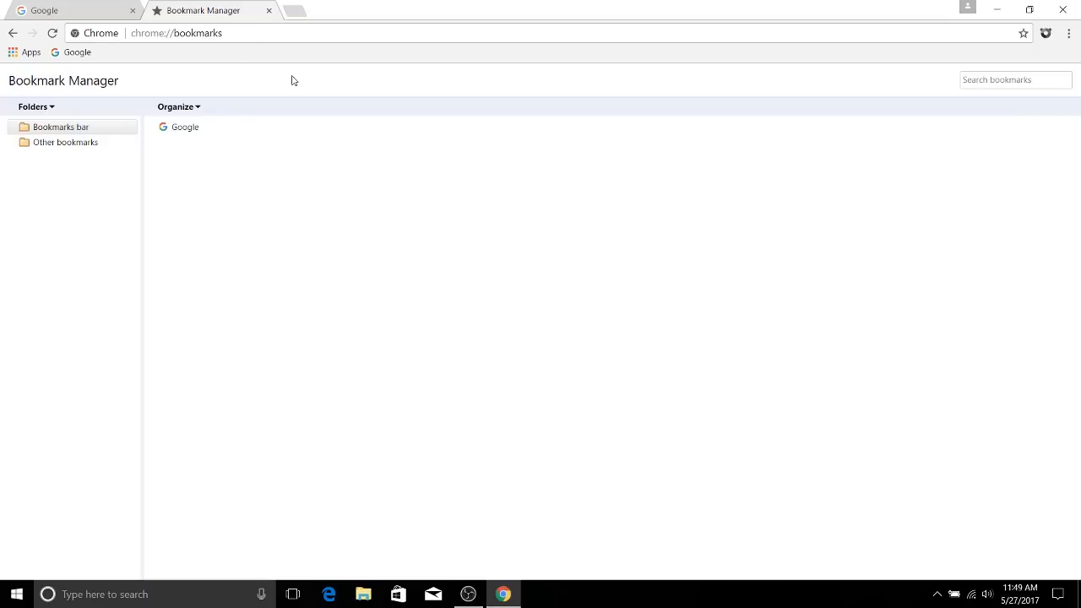
left_click(72, 11)
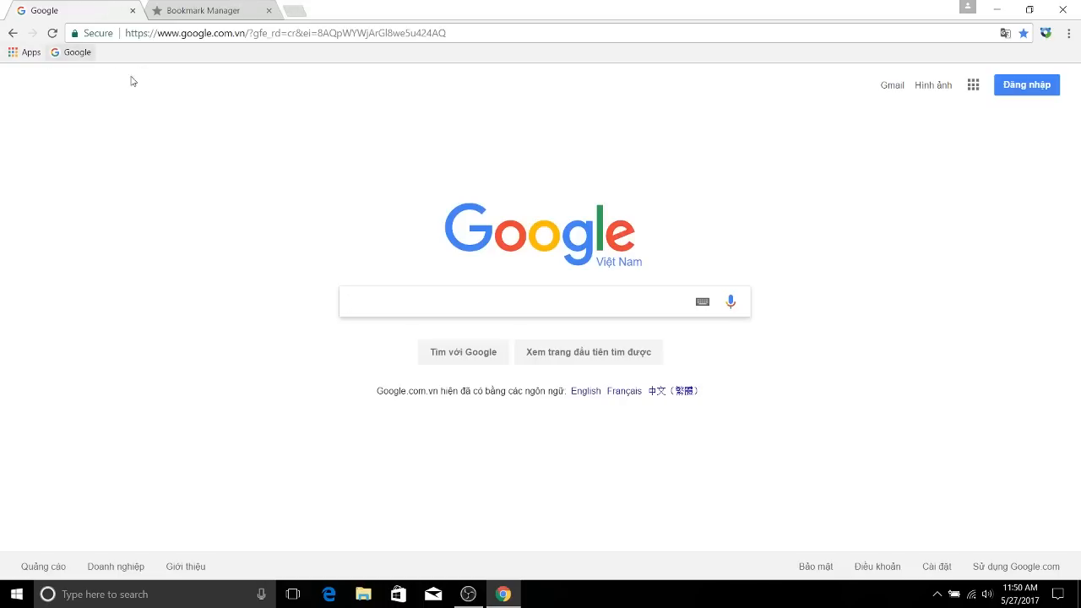
mouse_move(120, 64)
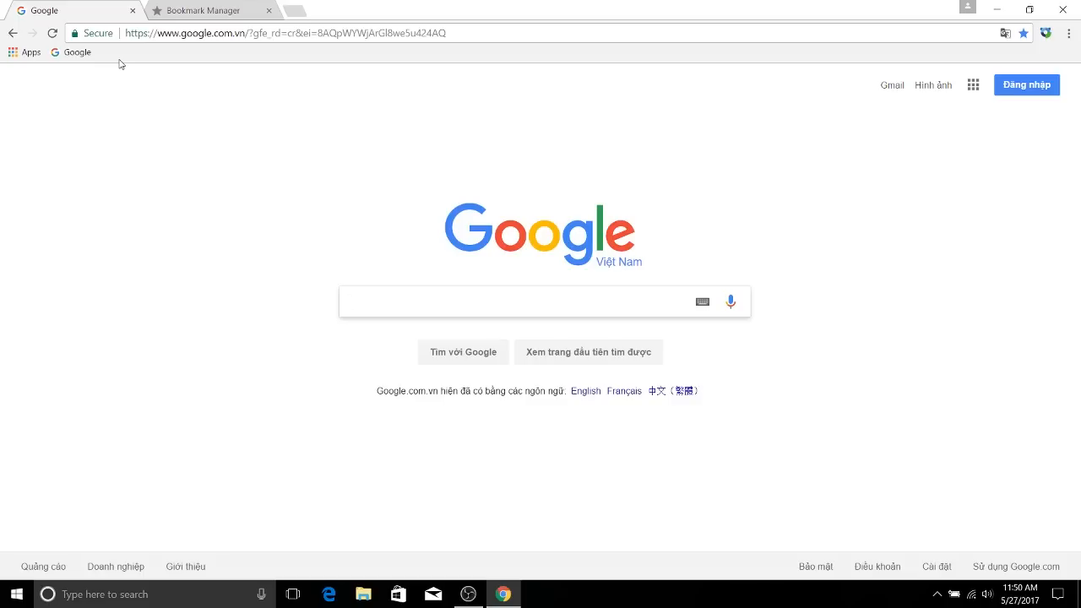
left_click(524, 301)
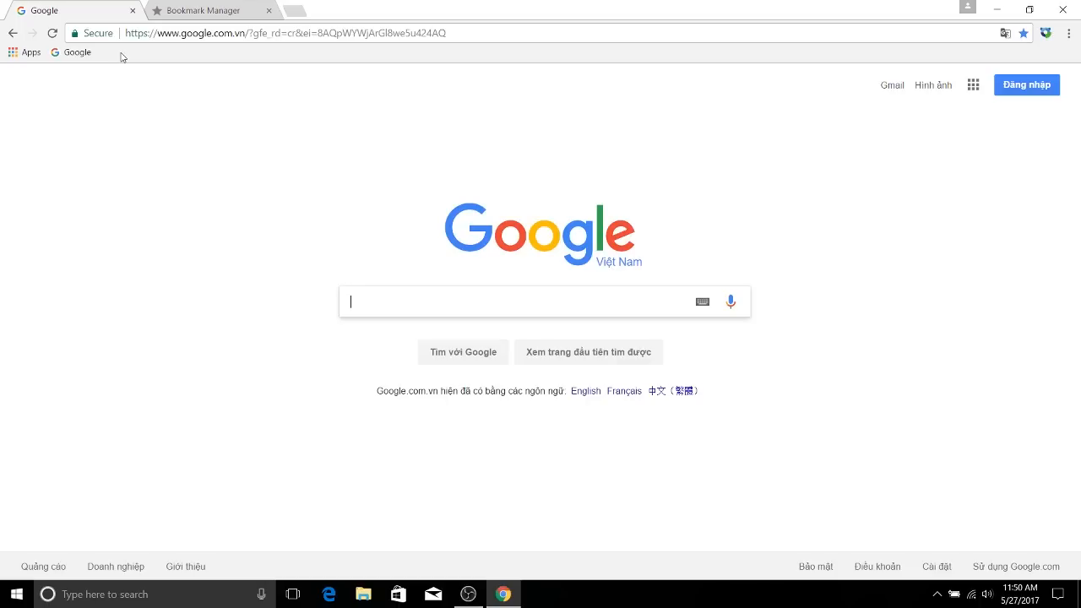
Add a folder named 'Test Folder' to the bookmarks bar.
right_click(77, 52)
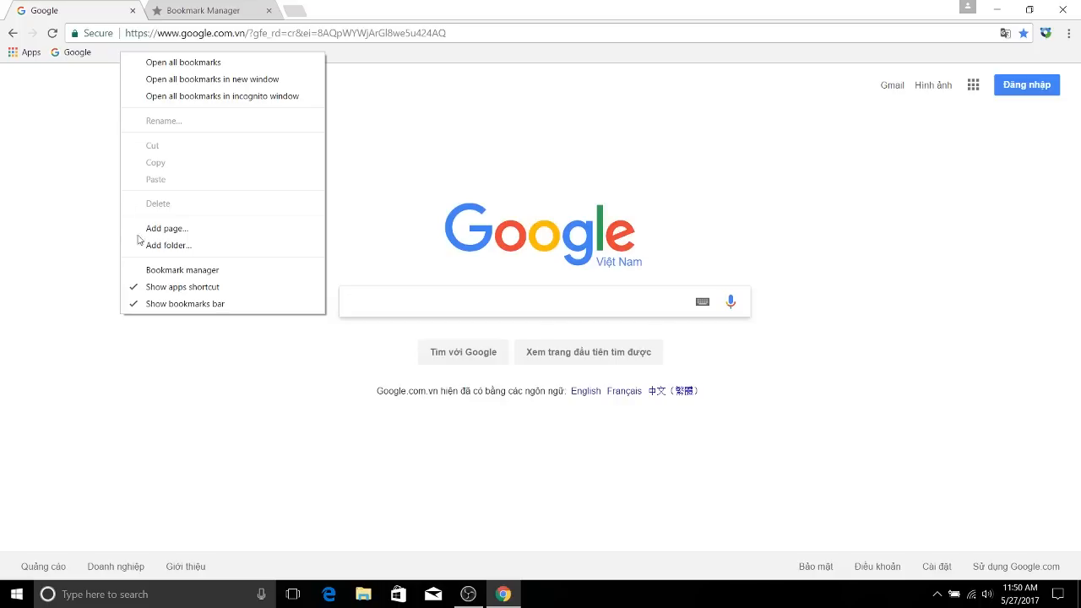
mouse_move(119, 234)
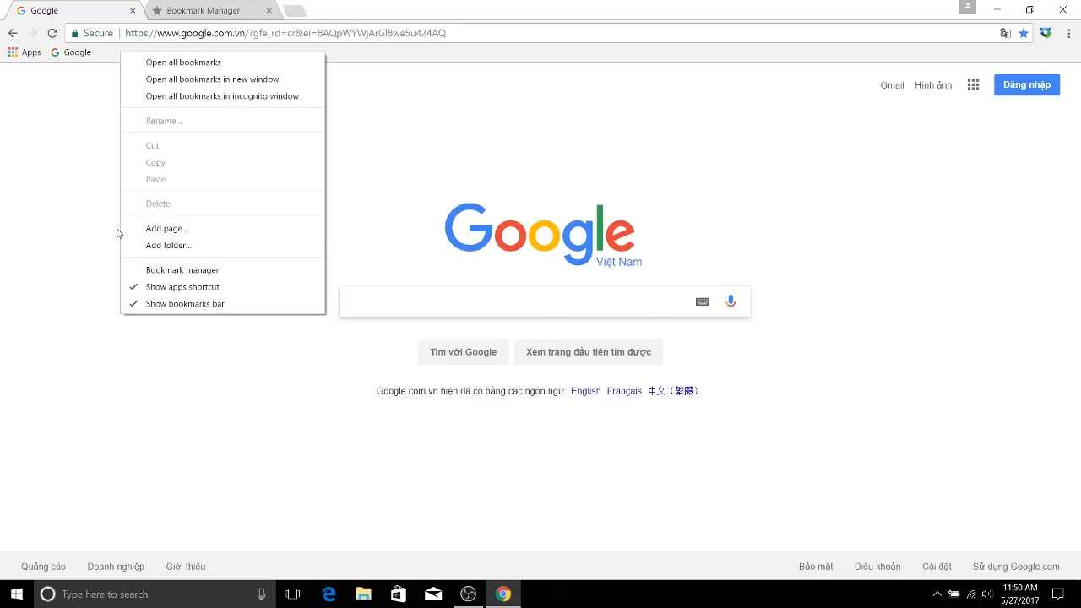
mouse_move(203, 228)
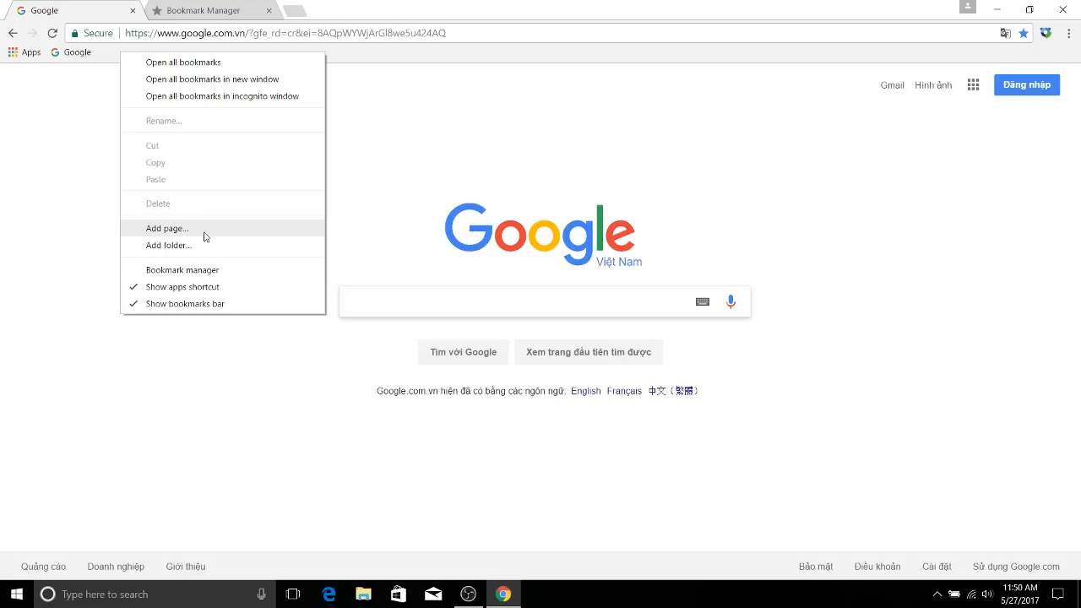
left_click(169, 245)
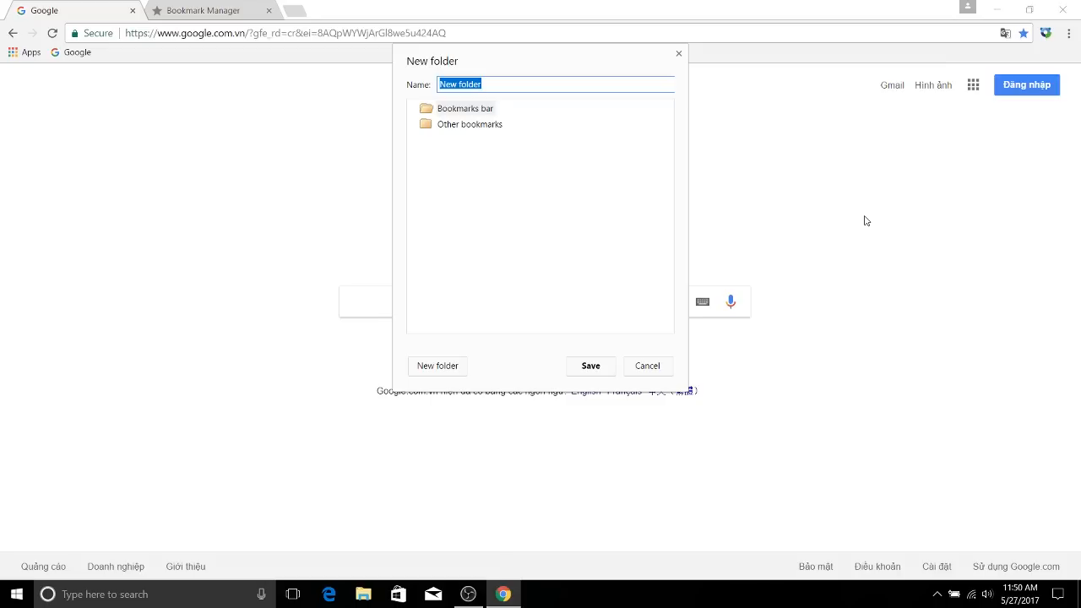
mouse_move(683, 276)
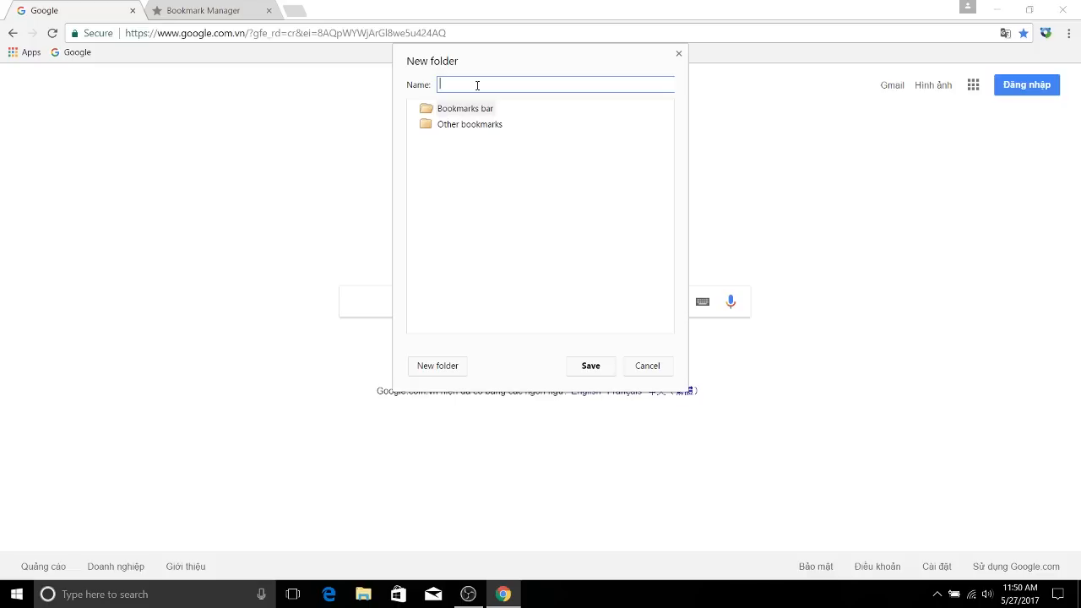
type("Test")
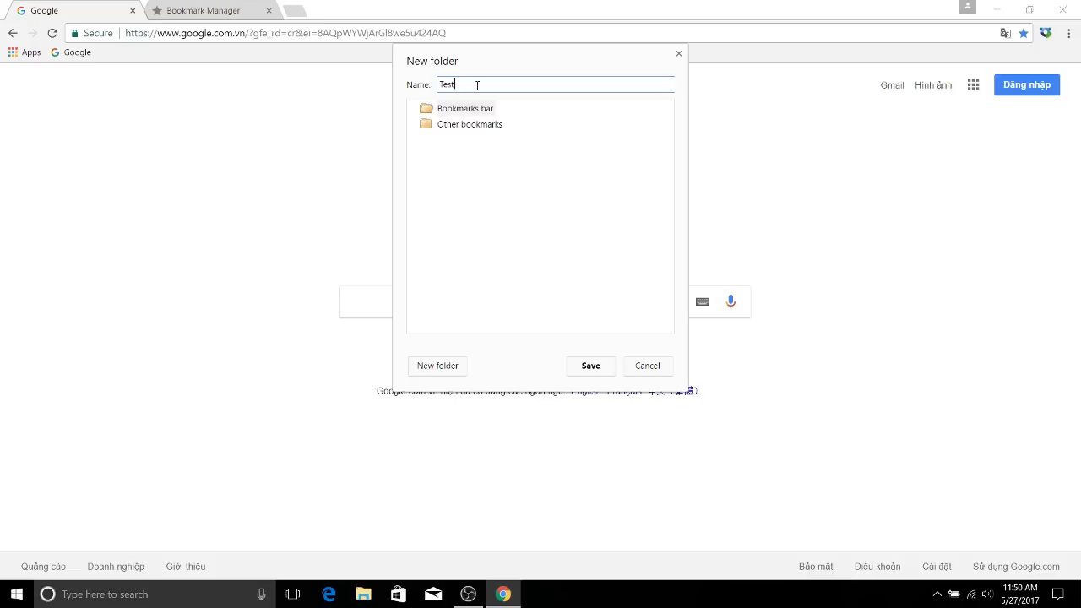
type("Folder")
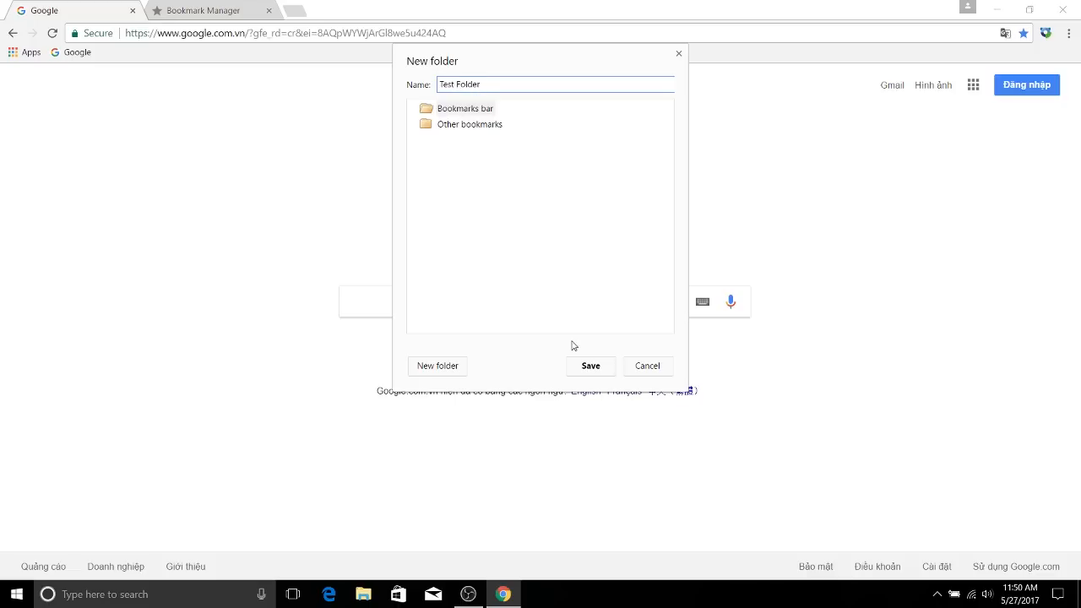
left_click(590, 366)
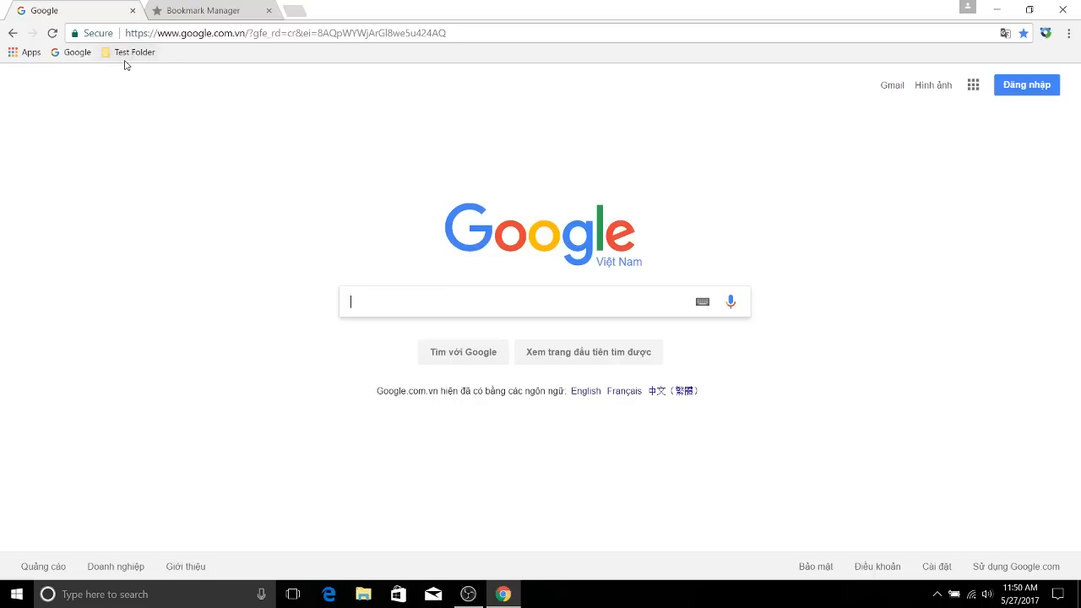
Create another bookmark folder with Other bookmarks as its location.
right_click(133, 51)
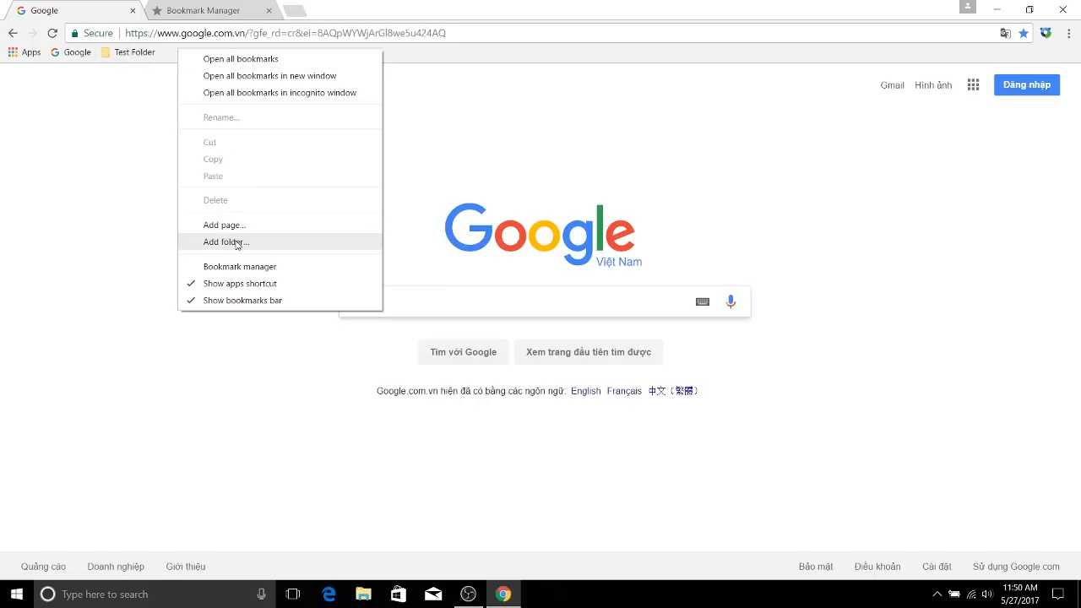
left_click(225, 243)
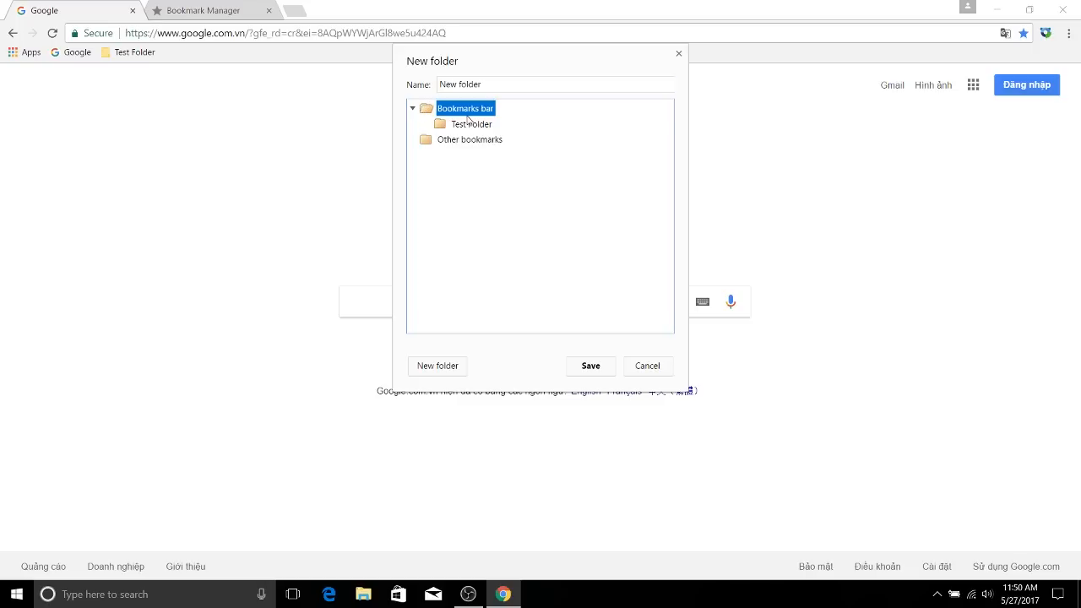
left_click(472, 124)
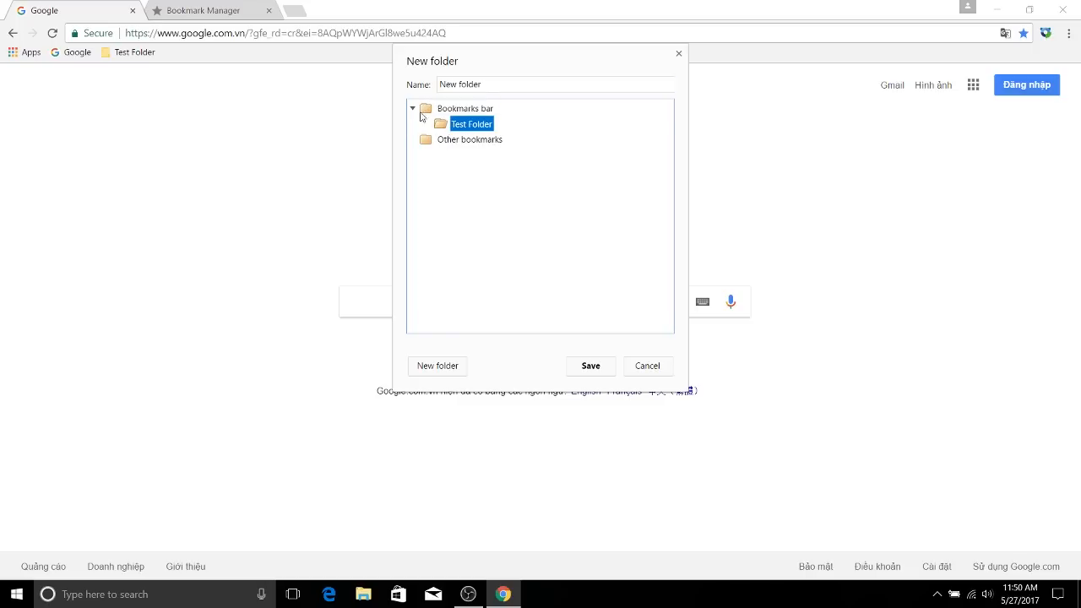
mouse_move(465, 128)
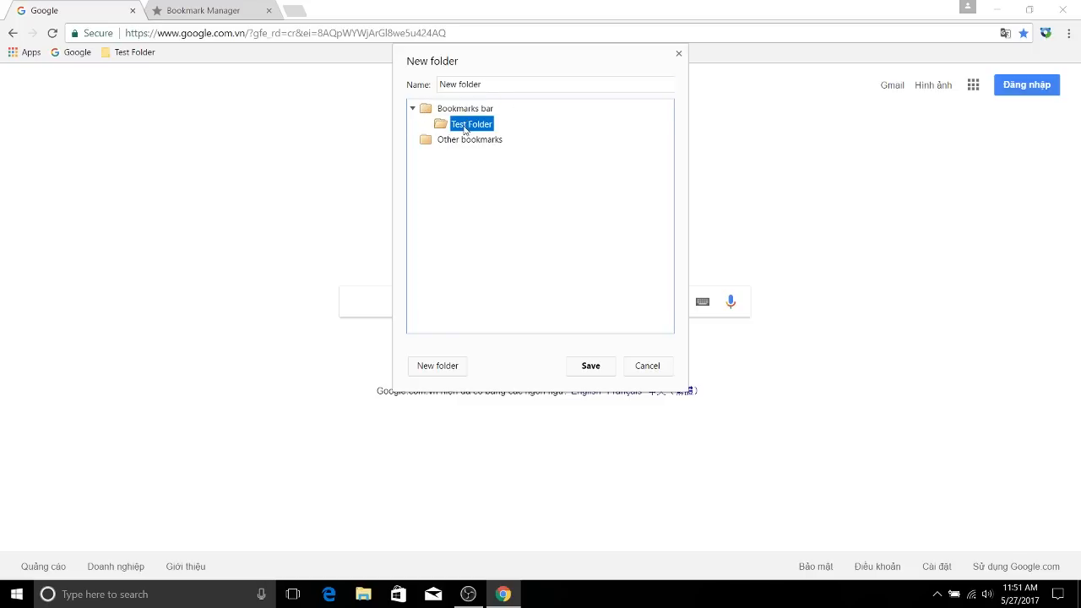
mouse_move(128, 127)
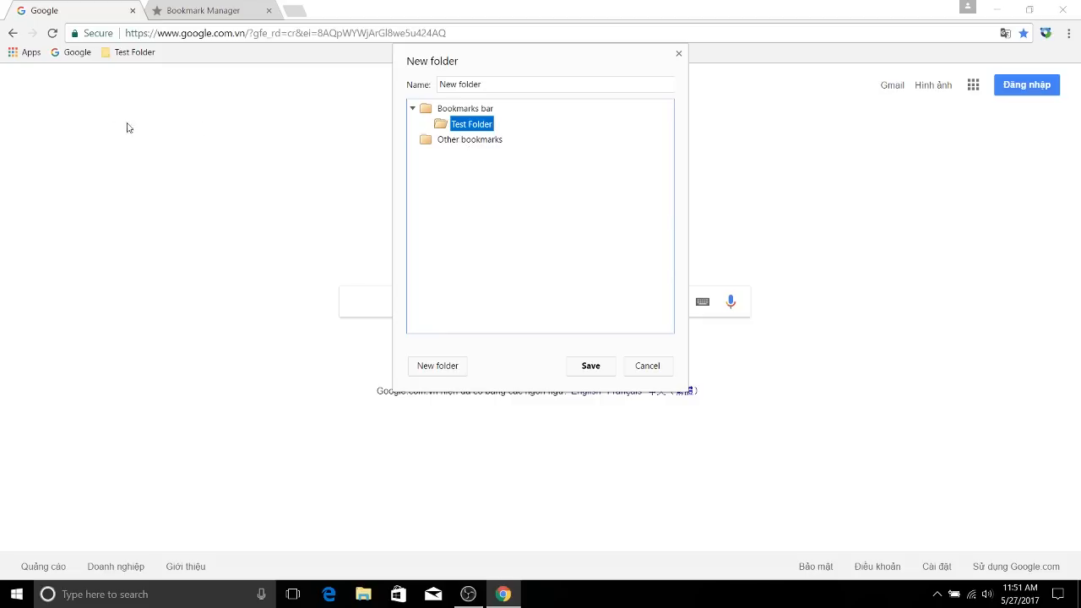
left_click(470, 139)
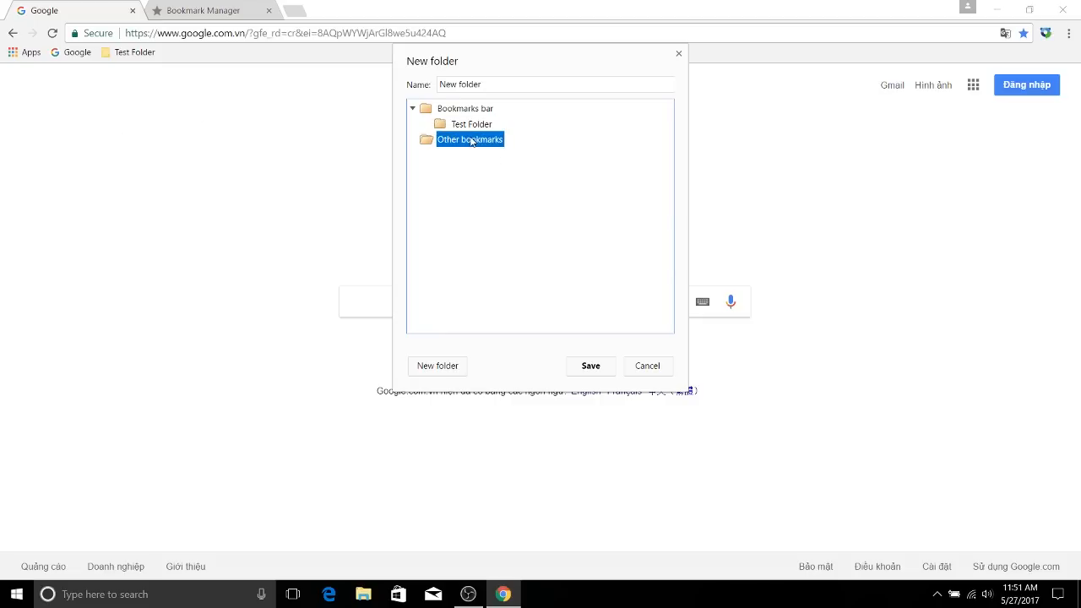
left_click(466, 108)
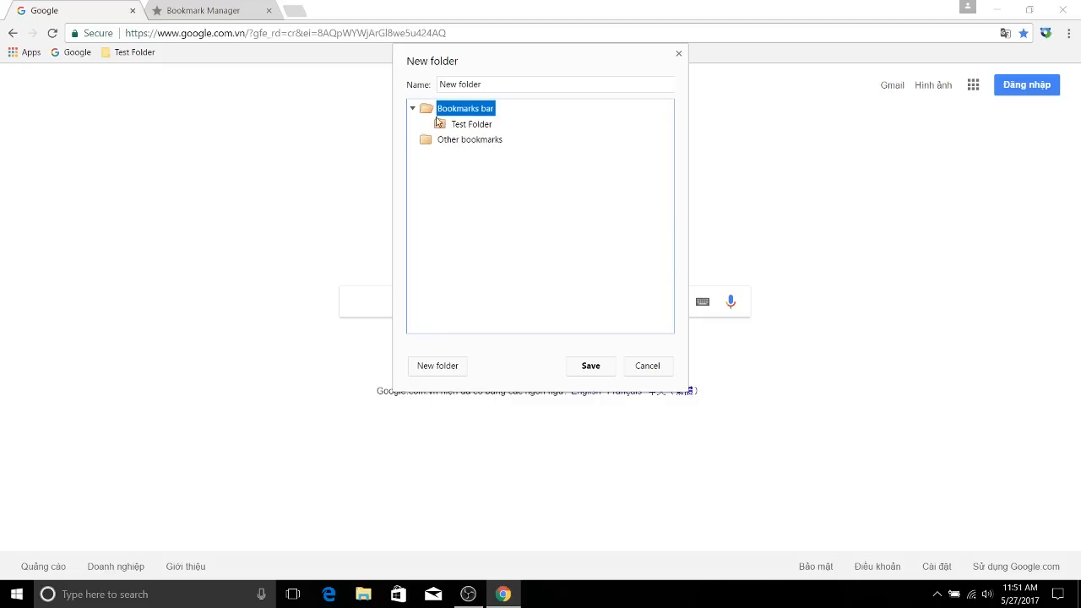
left_click(469, 140)
type("Other")
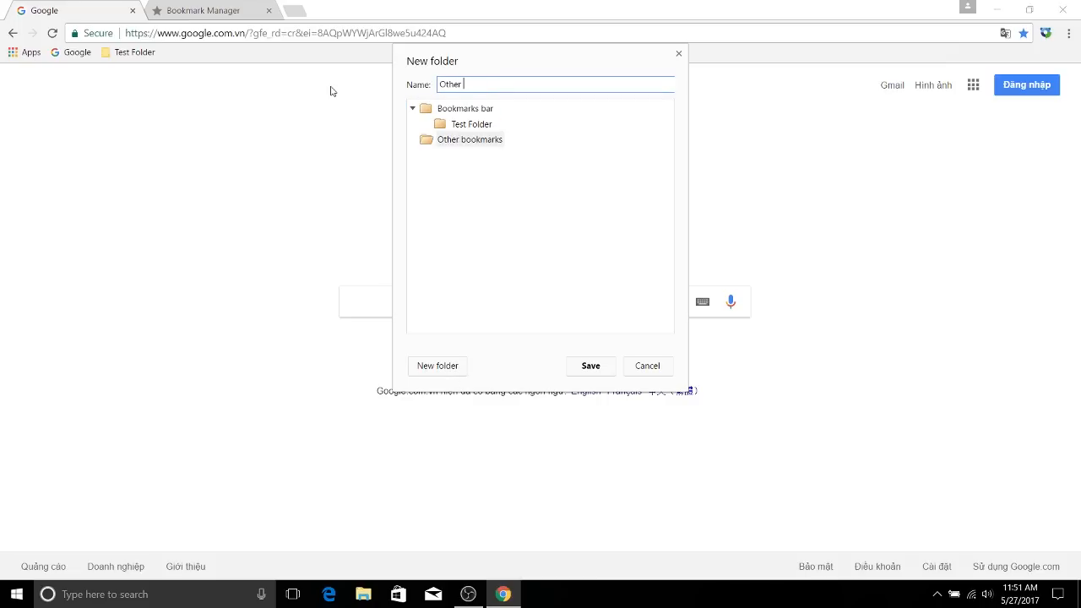
left_click(589, 366)
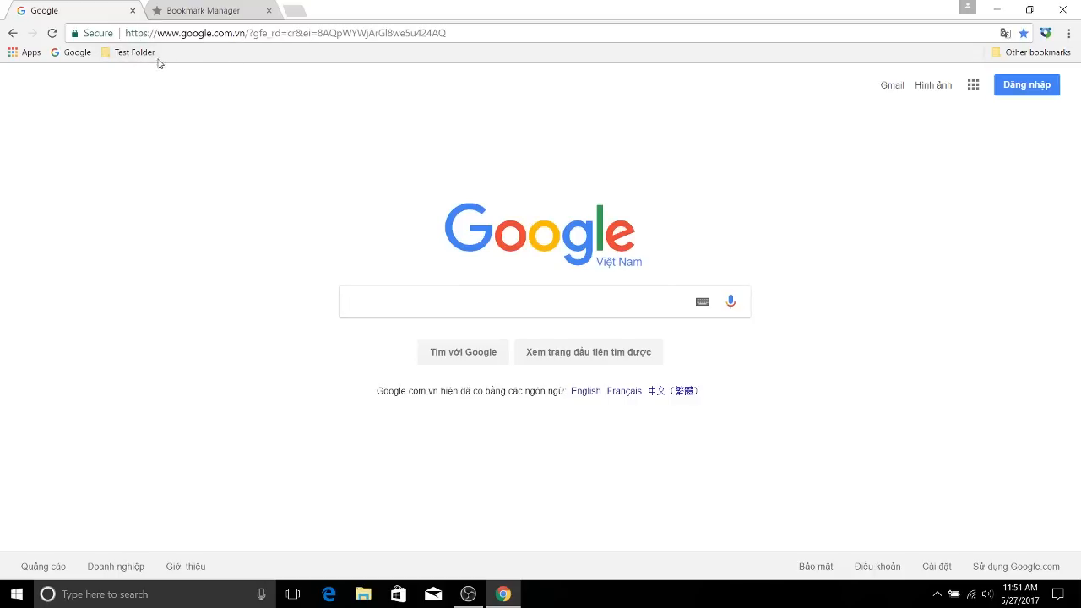
right_click(134, 51)
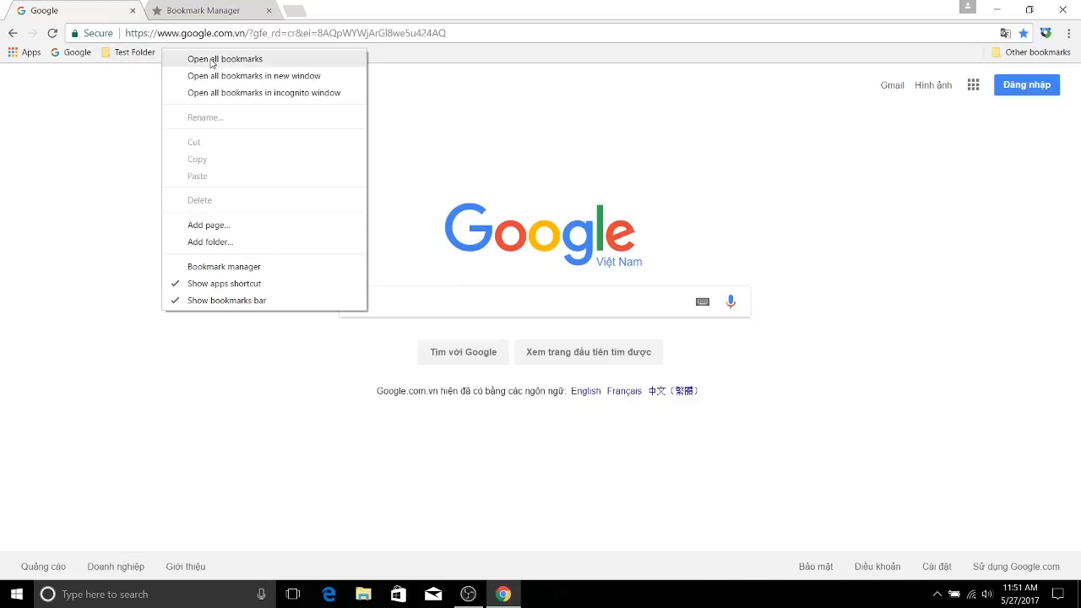
mouse_move(216, 210)
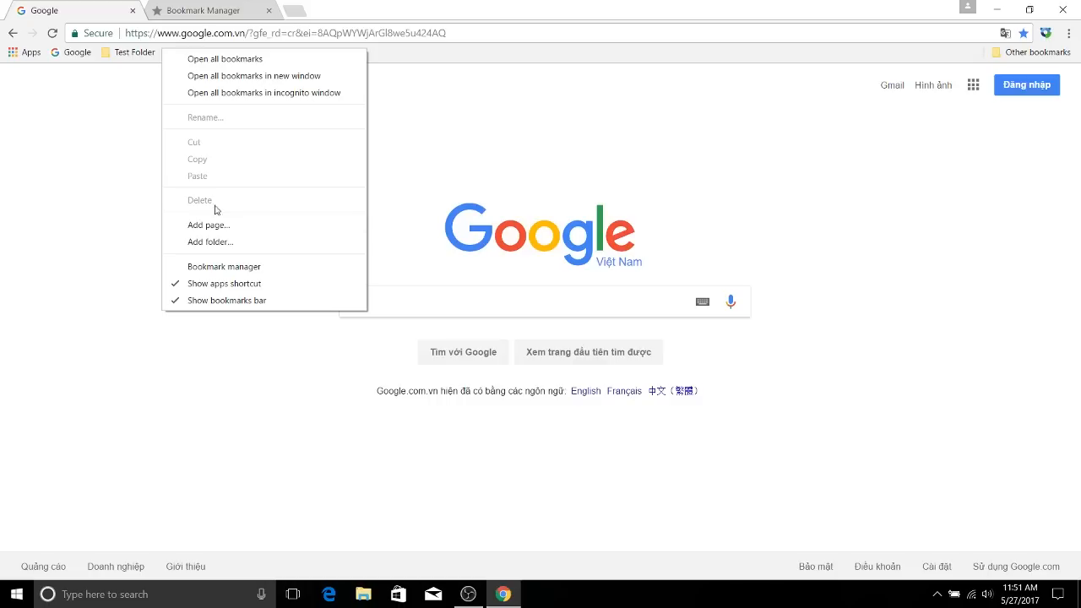
In the Bookmark Manager, drag Test Folder into Other bookmarks.
left_click(224, 266)
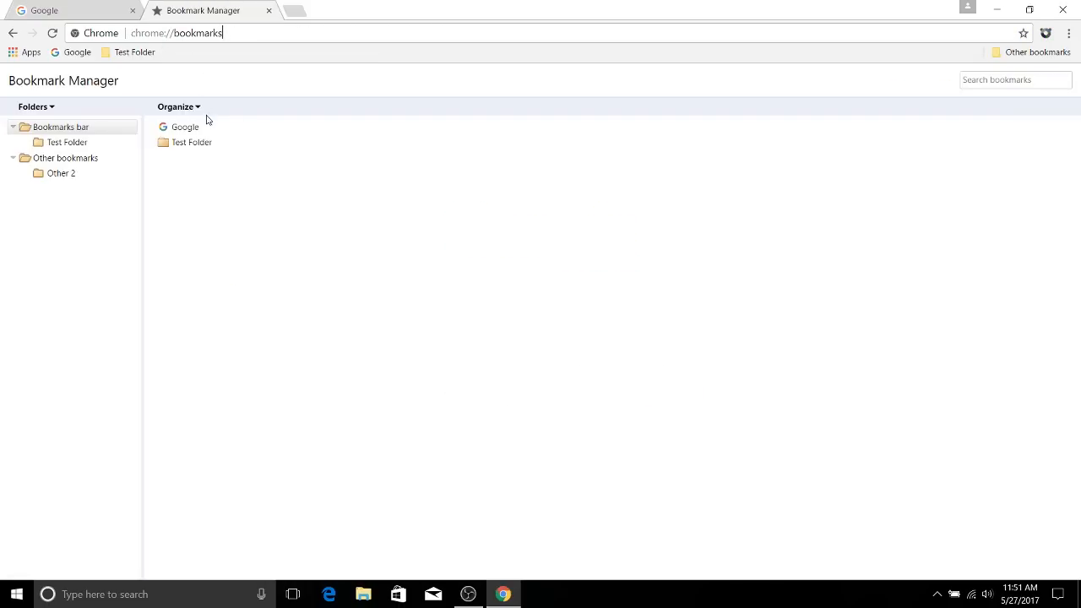
left_click(67, 142)
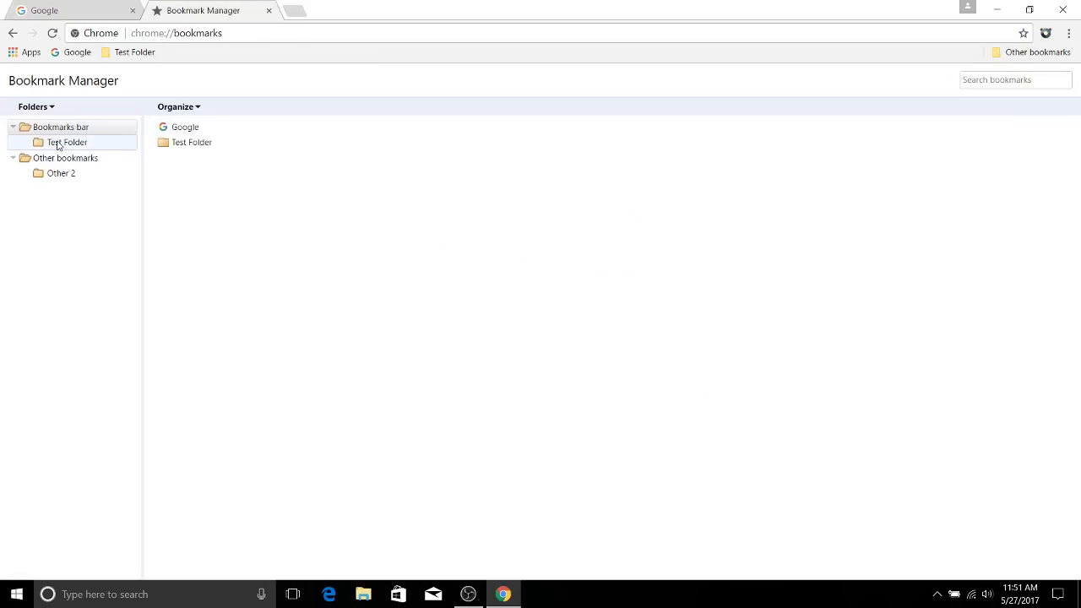
left_click(60, 126)
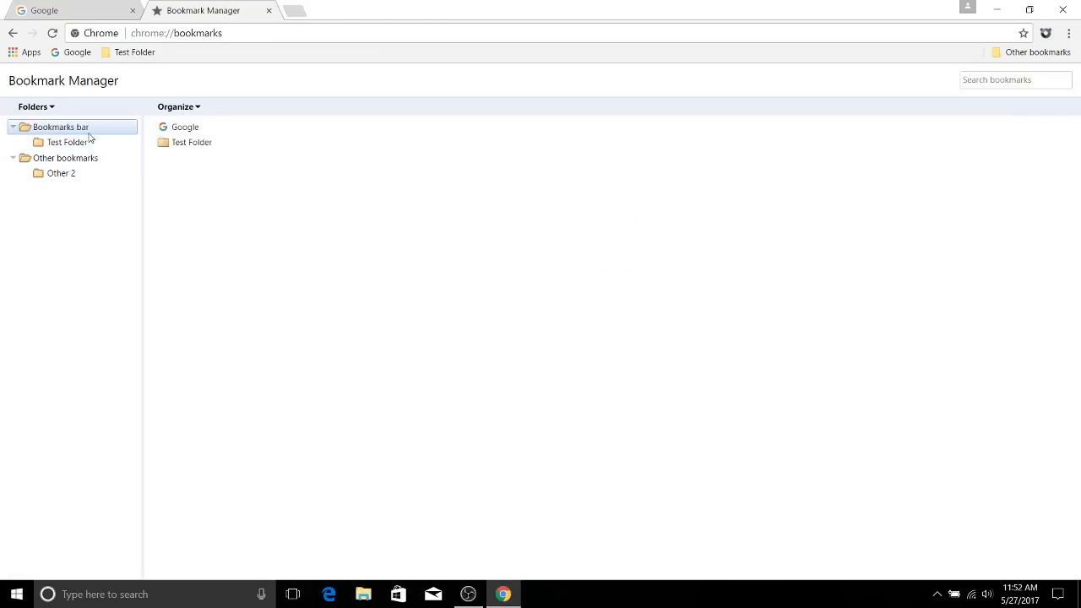
left_click(67, 141)
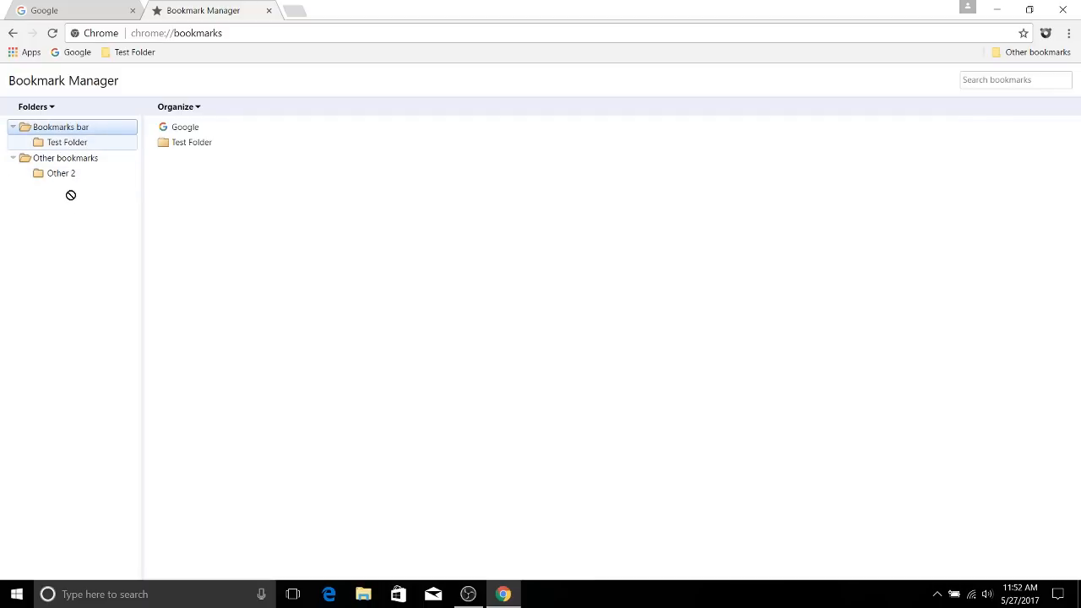
left_click_drag(68, 142, 65, 158)
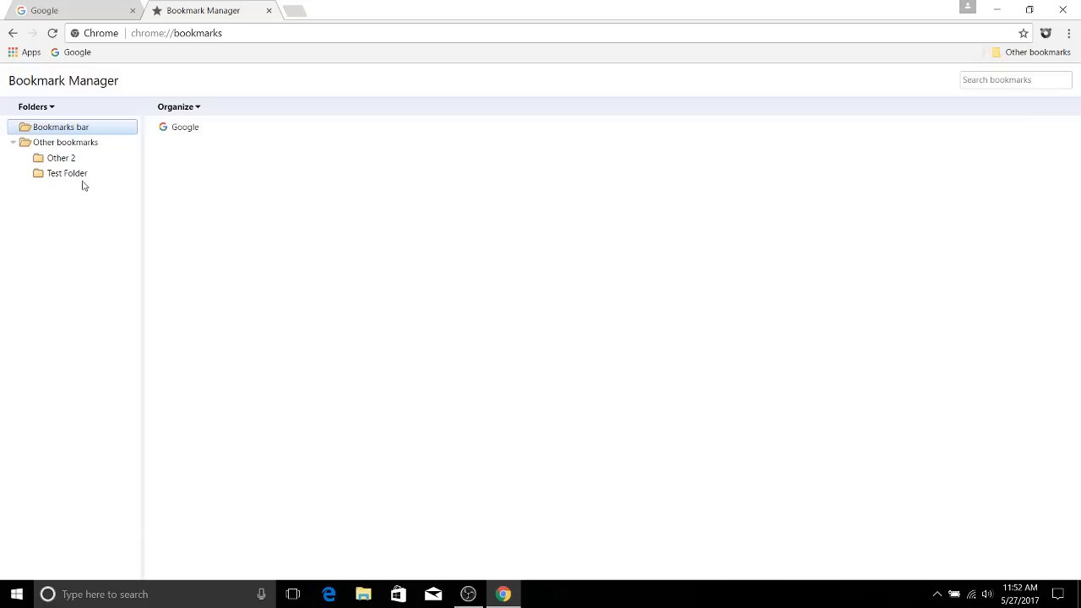
Drag Test Folder back under Bookmarks bar.
left_click(61, 158)
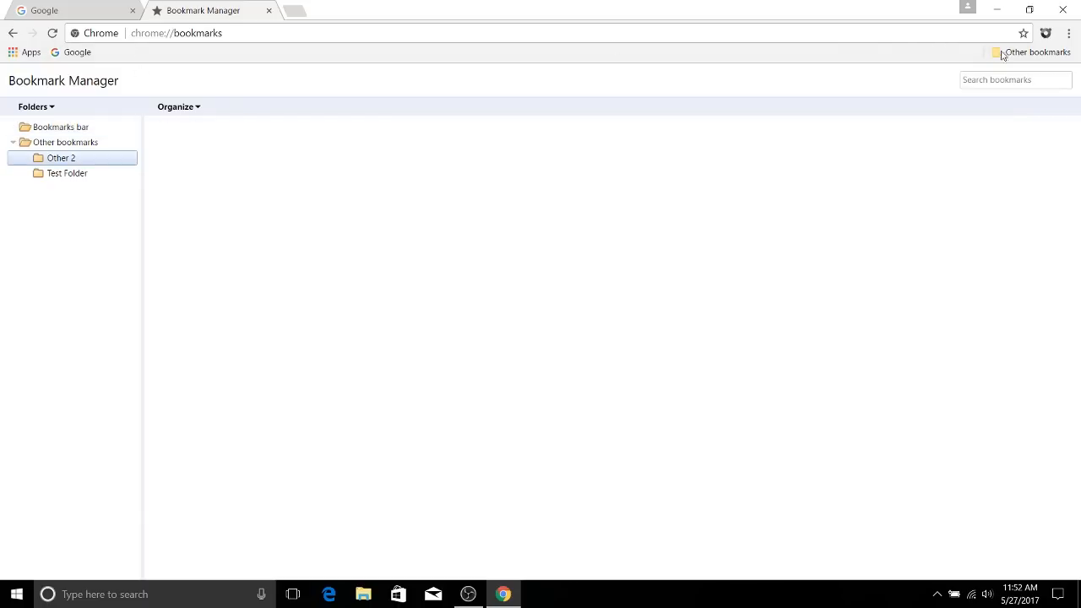
left_click(1036, 52)
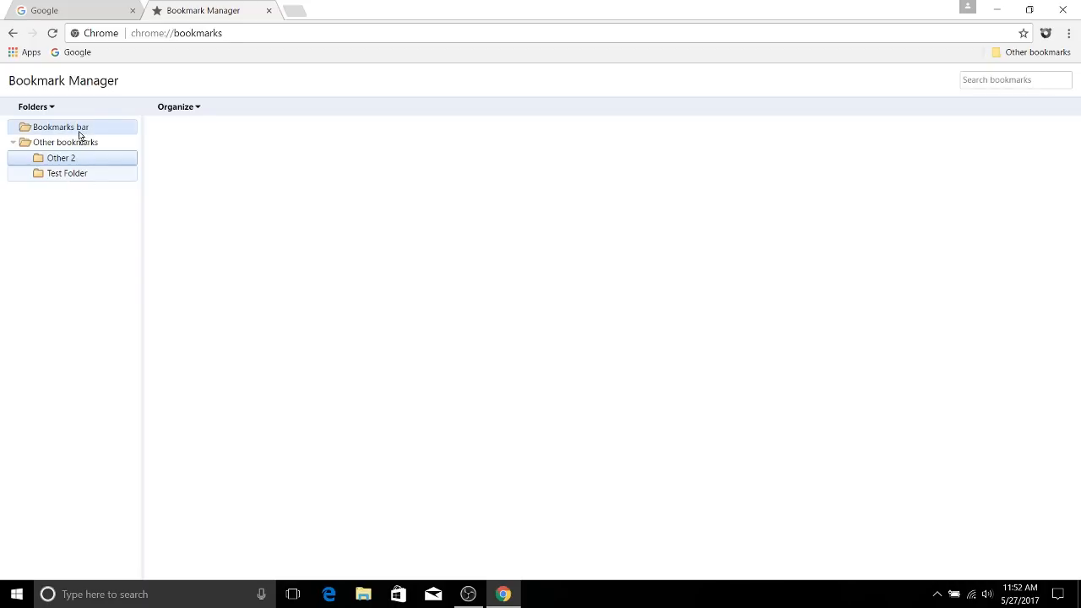
left_click(66, 174)
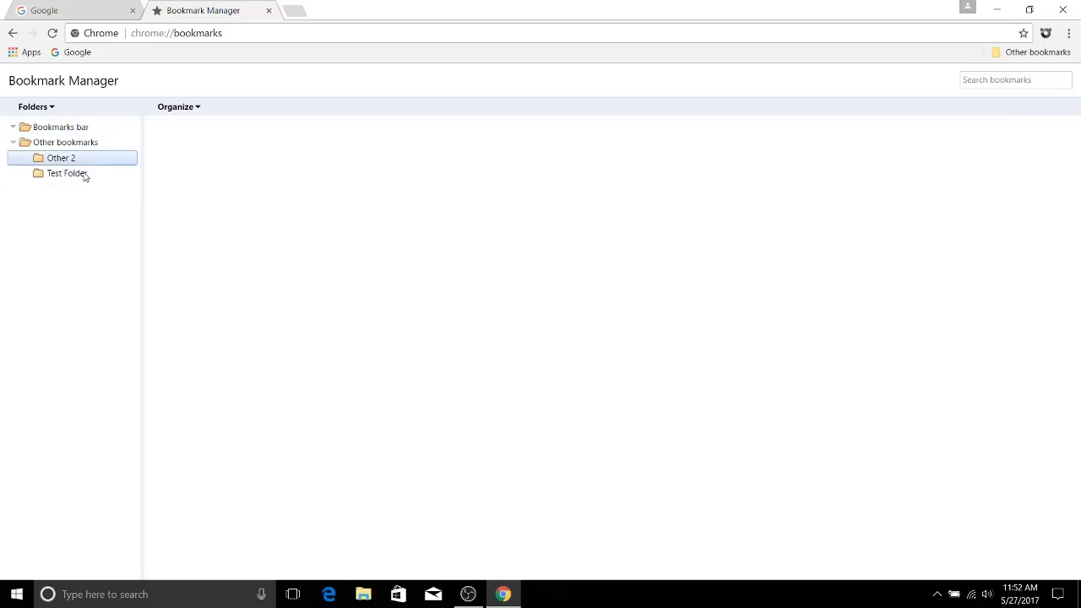
left_click_drag(68, 173, 61, 142)
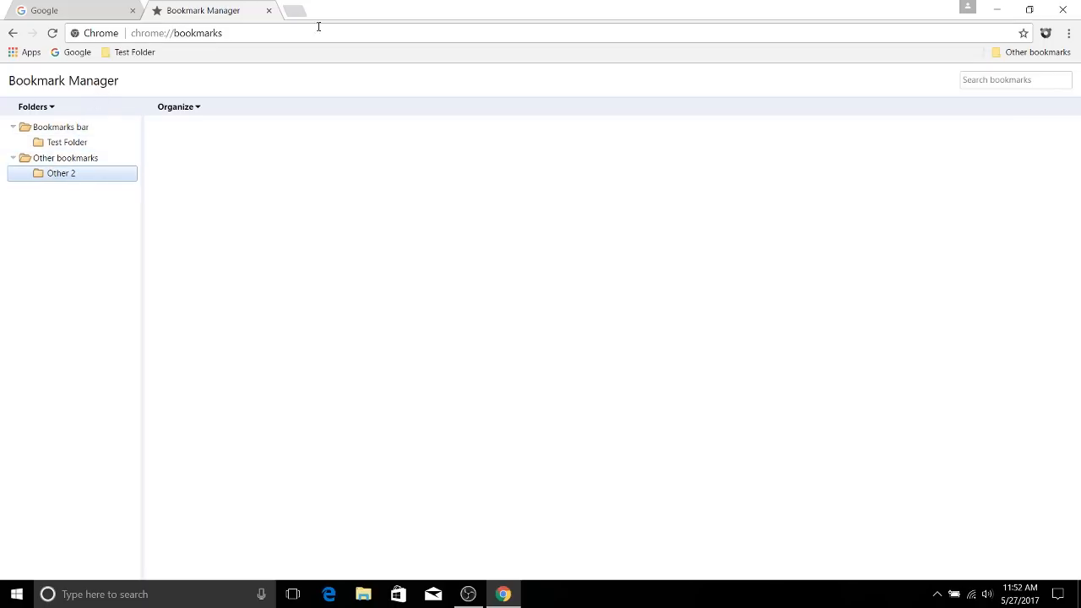
Open Test Folder on the bookmarks bar to confirm it is empty.
left_click(134, 51)
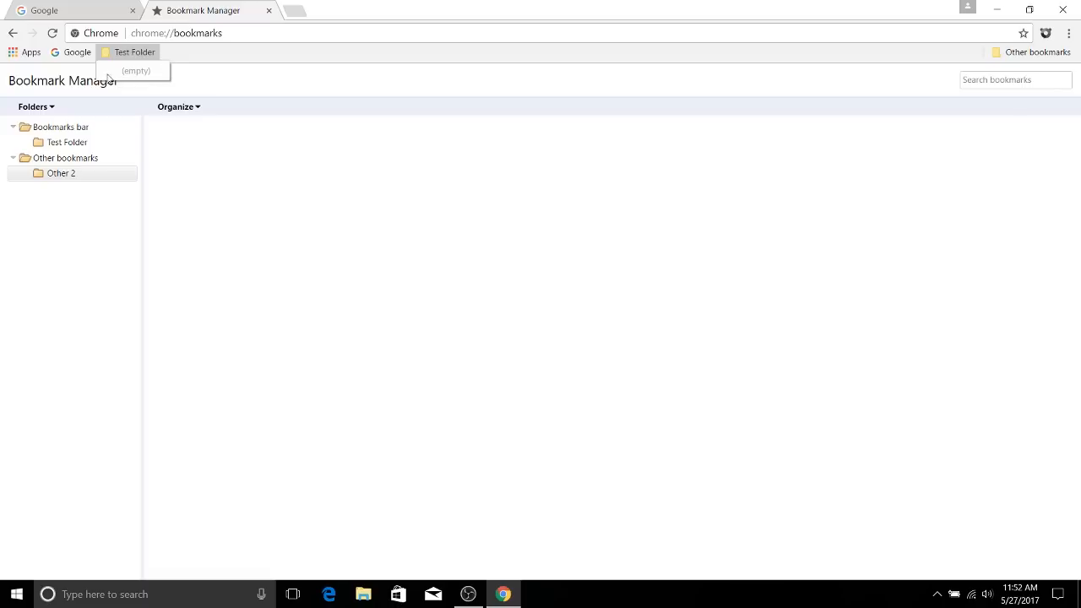
mouse_move(163, 63)
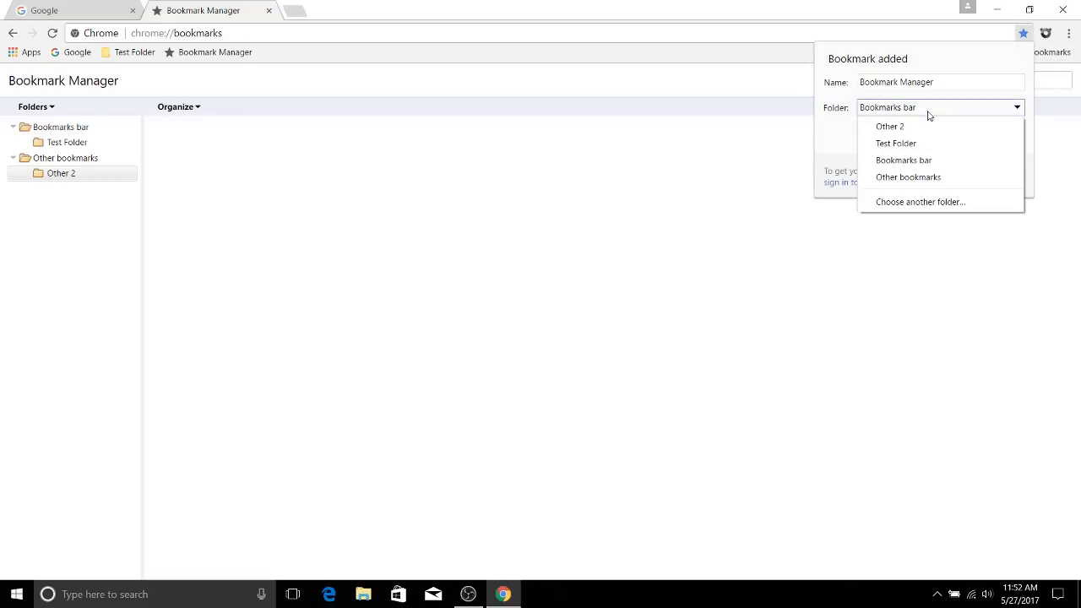
mouse_move(816, 115)
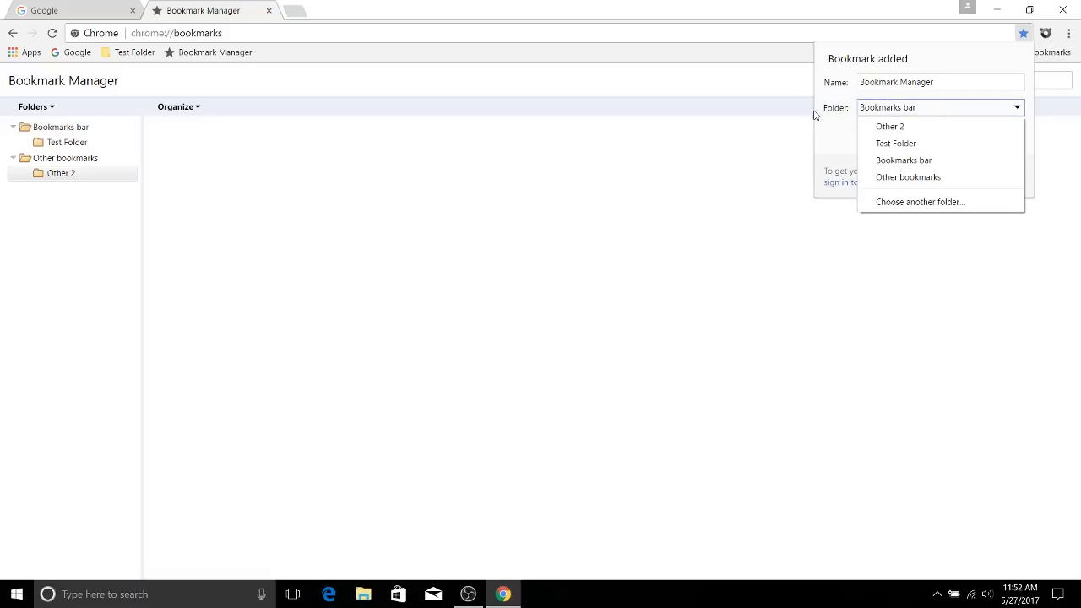
mouse_move(908, 146)
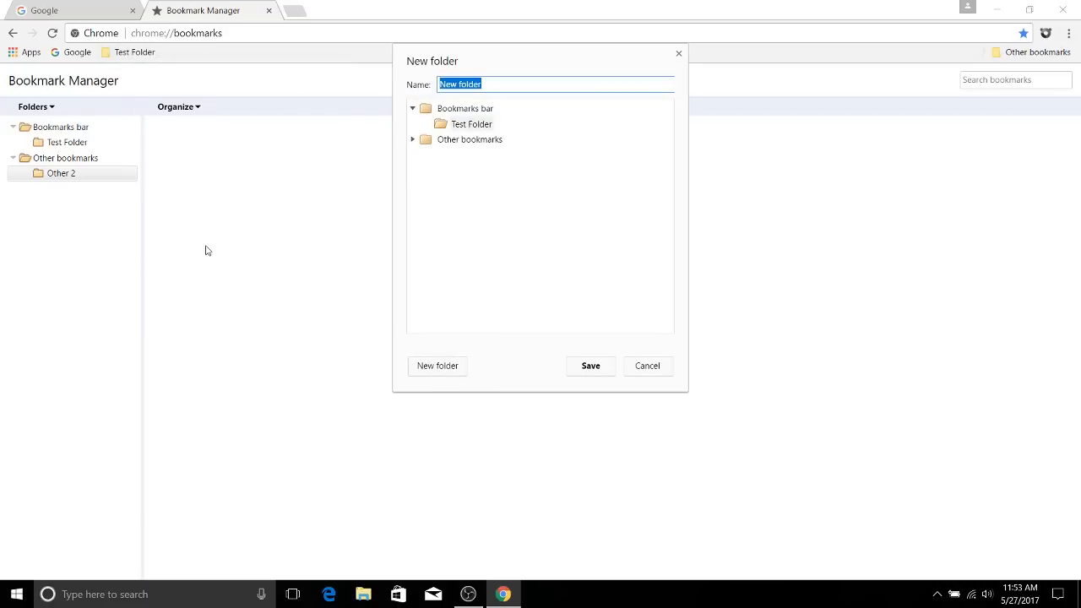
Save a subfolder named 'Nested Folder' inside Test Folder and check its contents.
type("Nested")
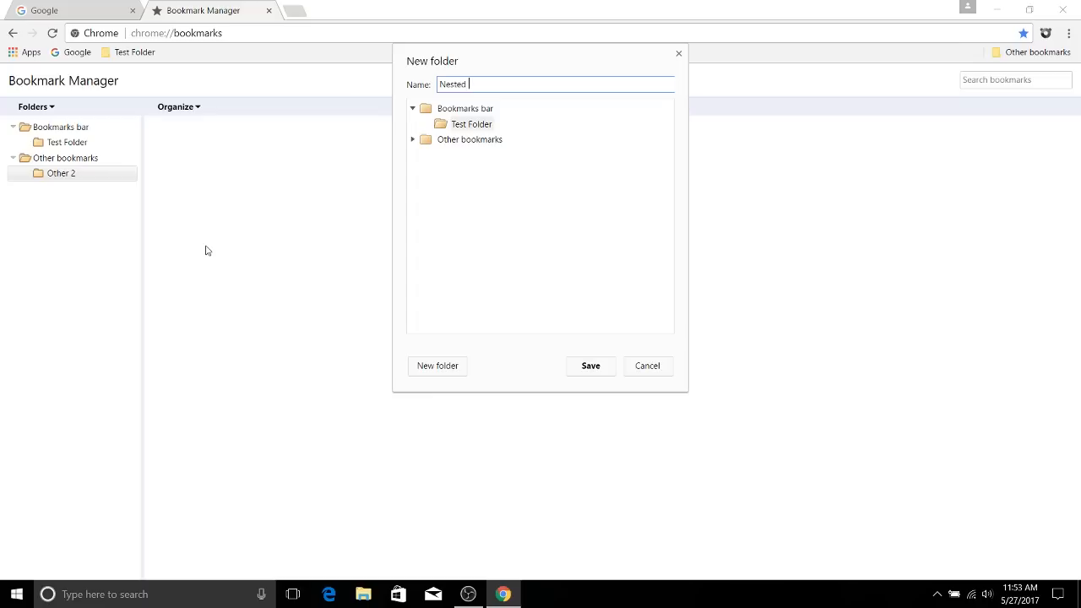
type("Folder")
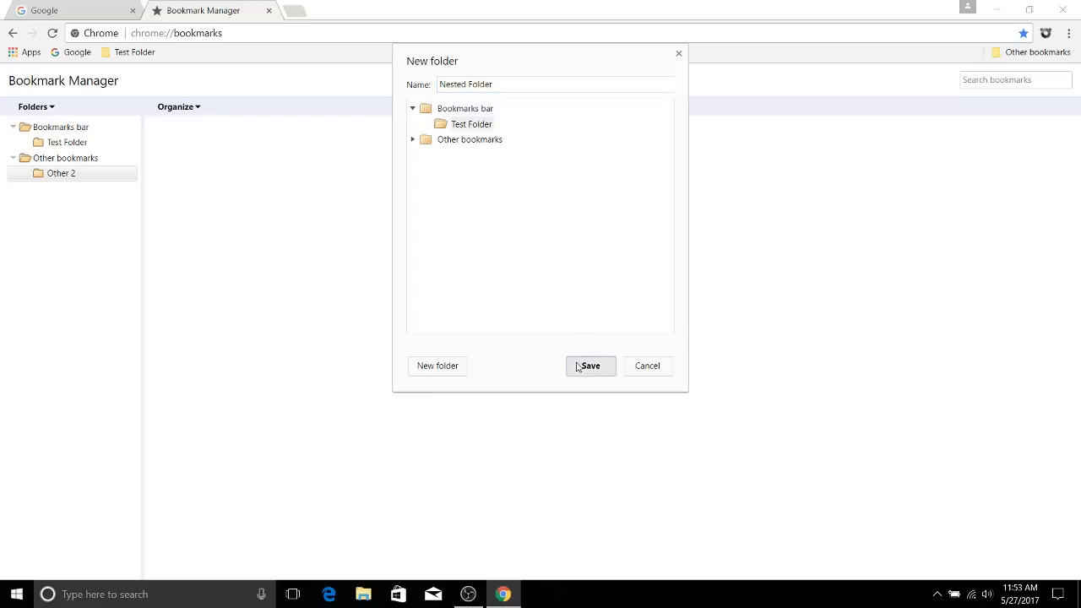
left_click(590, 366)
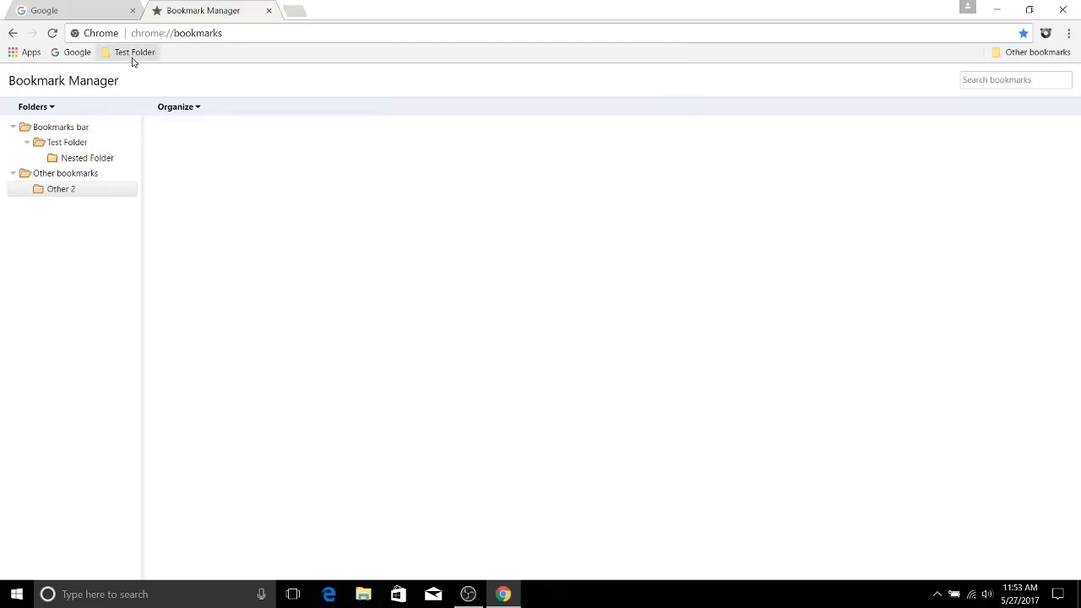
left_click(133, 52)
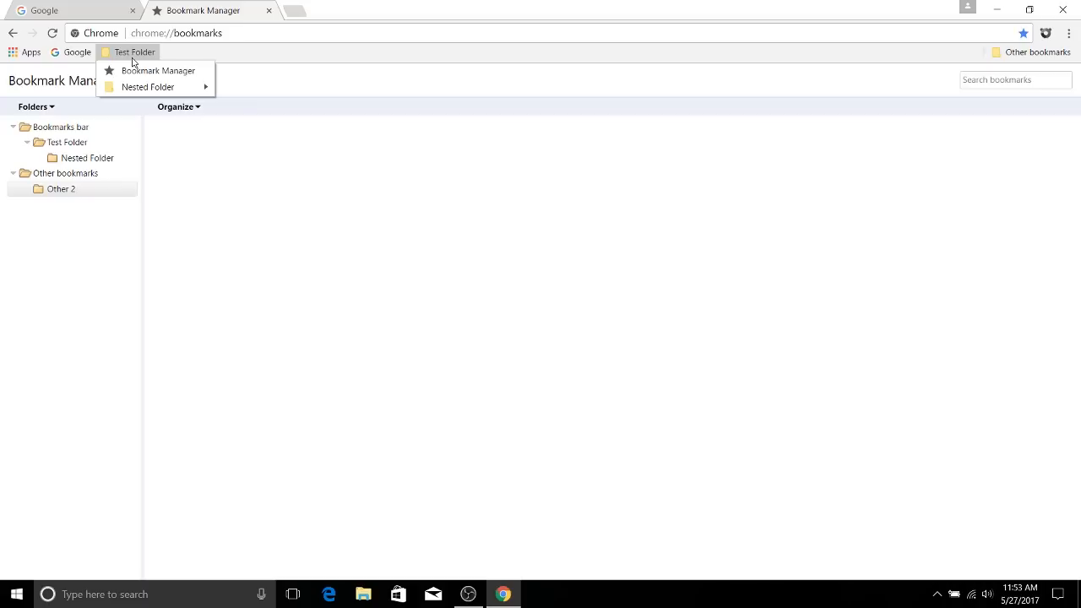
mouse_move(148, 87)
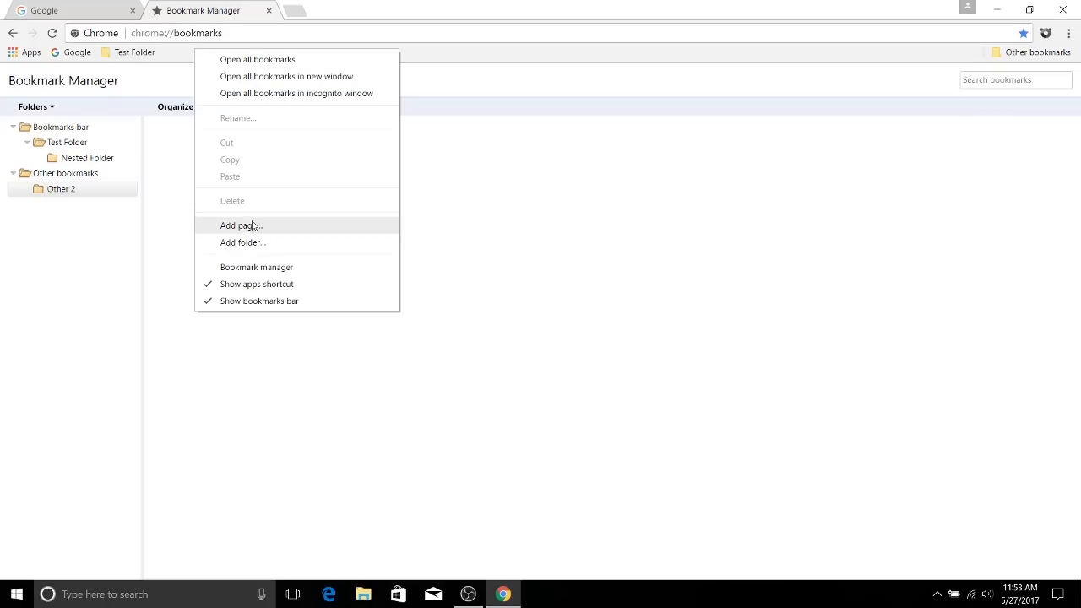
Add an Ebooks folder to the bookmarks bar with a Drama folder inside.
left_click(242, 242)
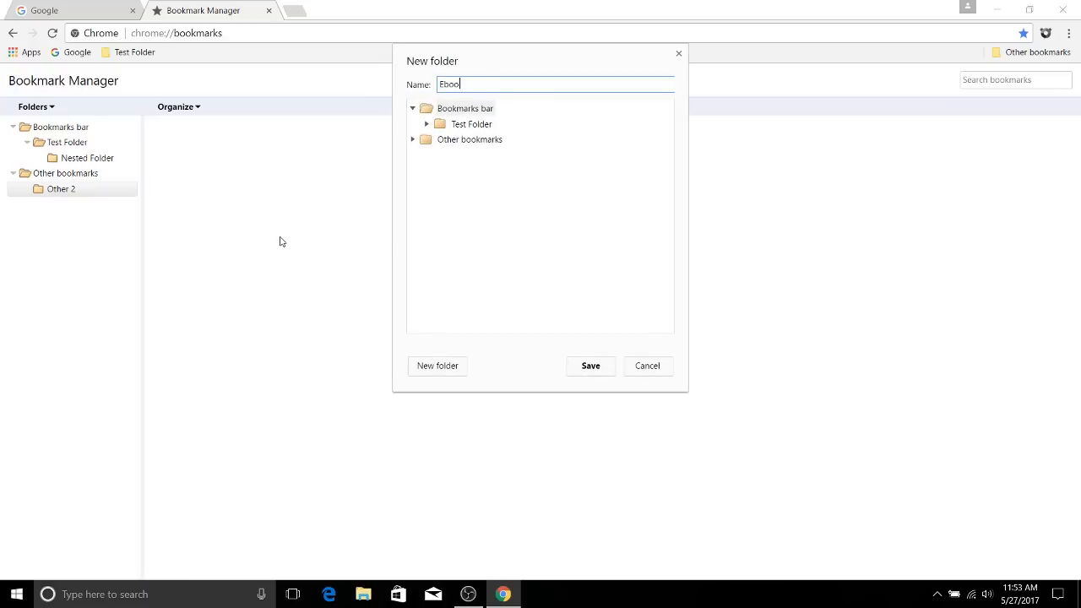
right_click(191, 52)
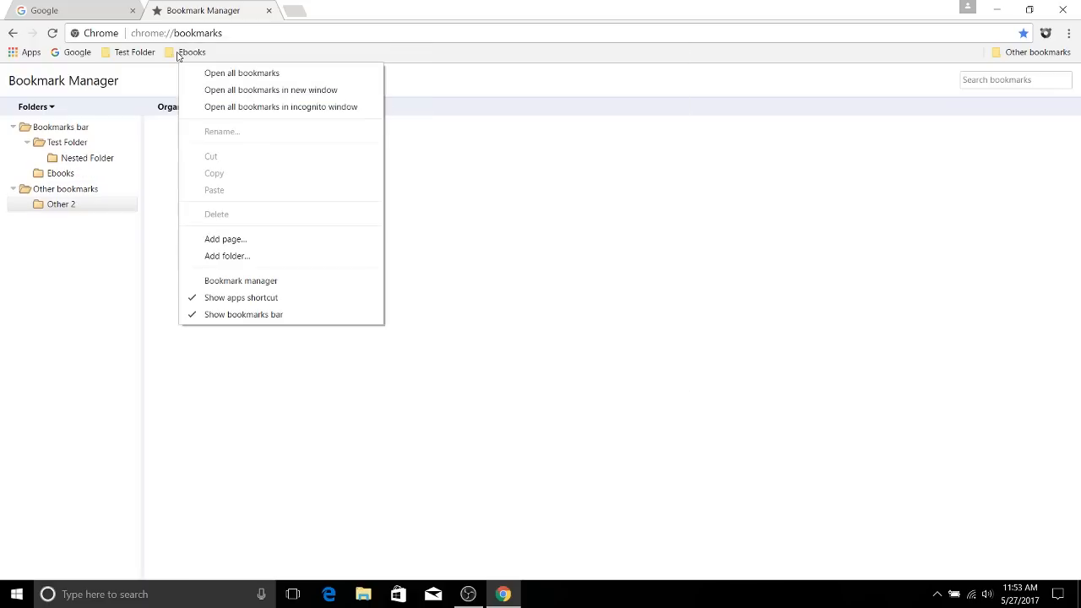
left_click(226, 256)
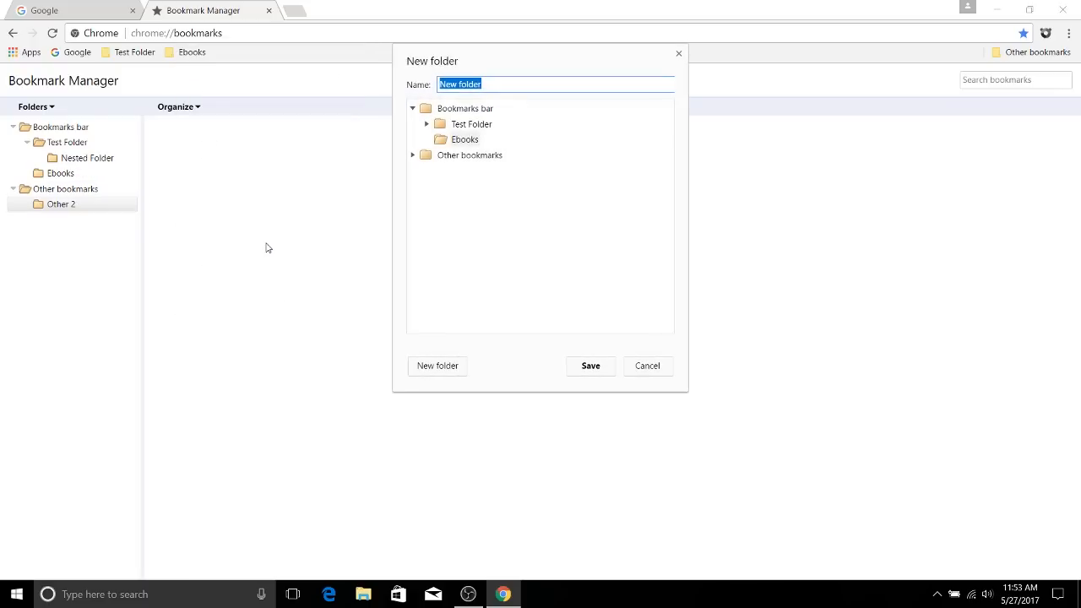
left_click(589, 365)
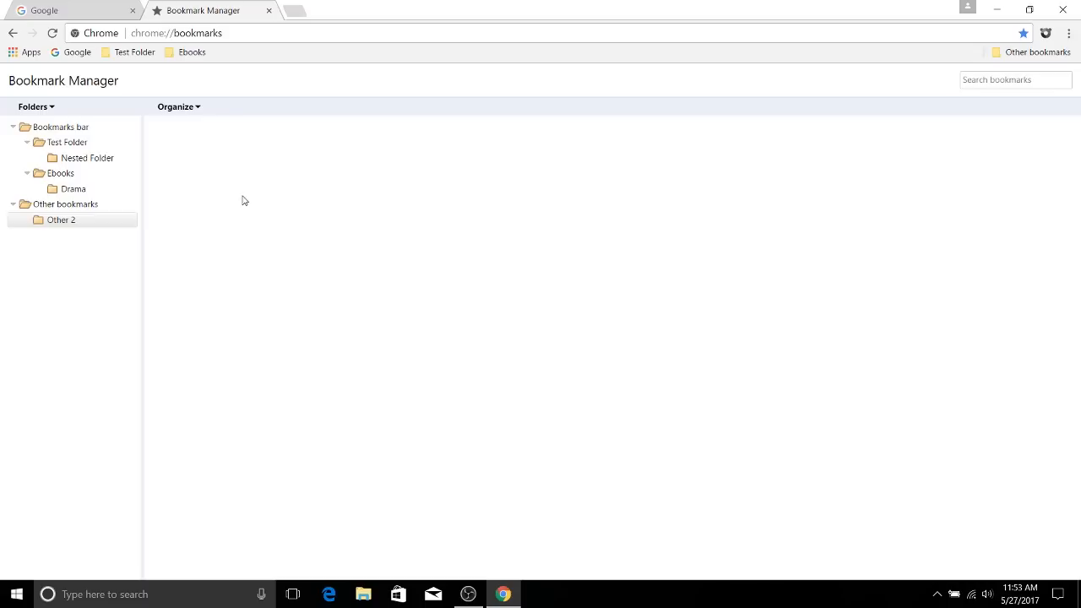
Add a Romance folder inside Drama and check the Ebooks folder contents.
left_click(192, 52)
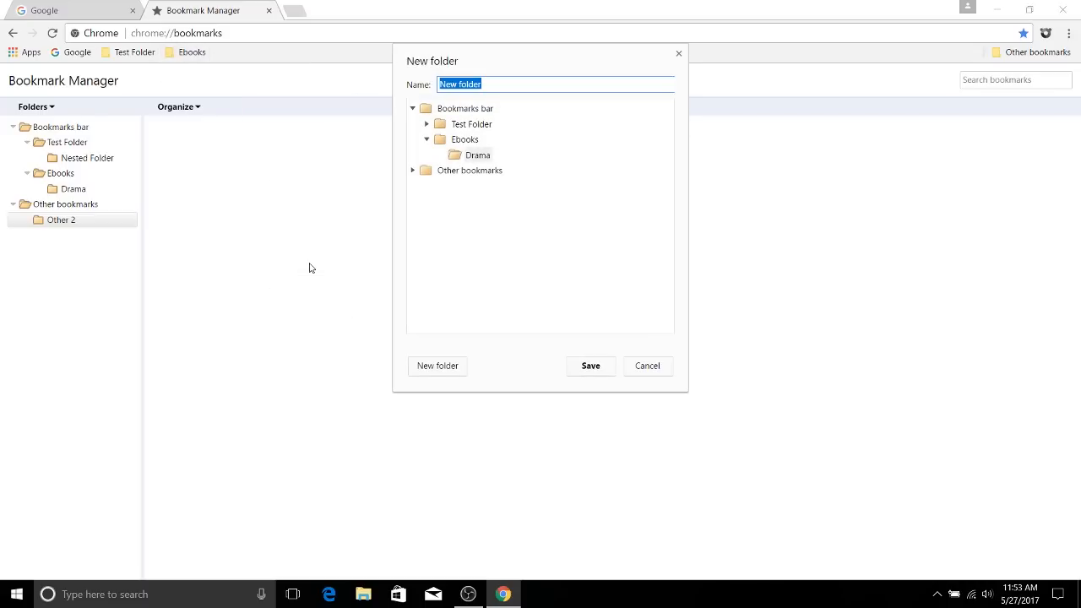
type("R")
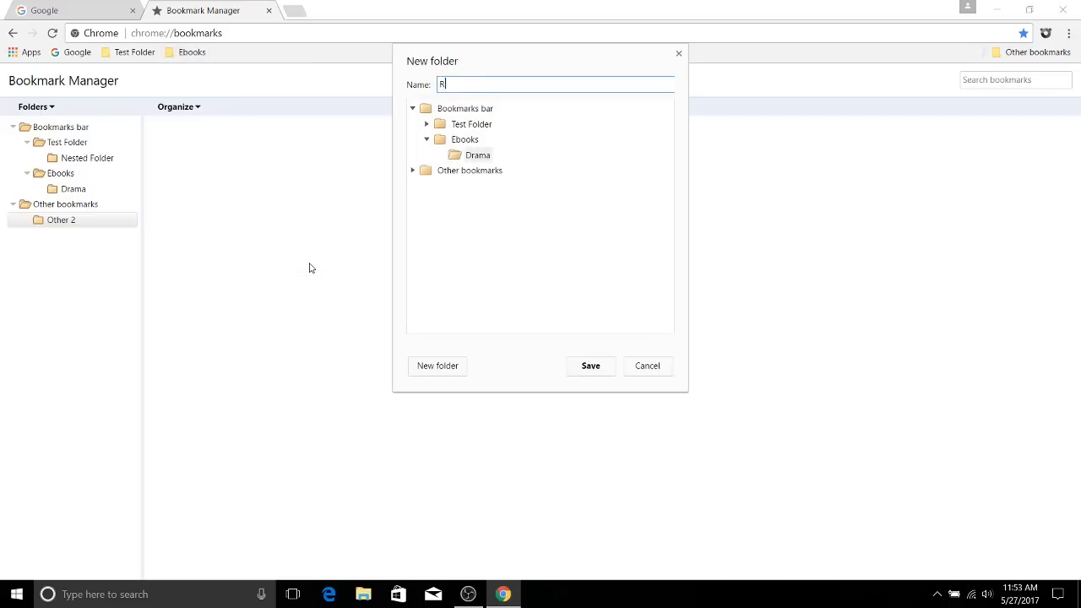
left_click(590, 366)
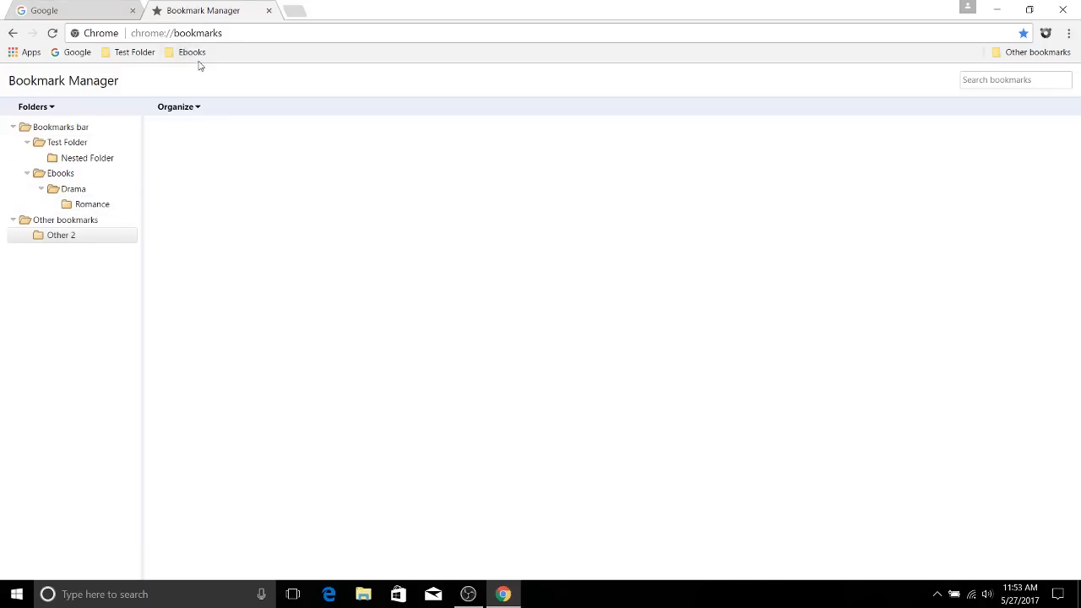
left_click(191, 52)
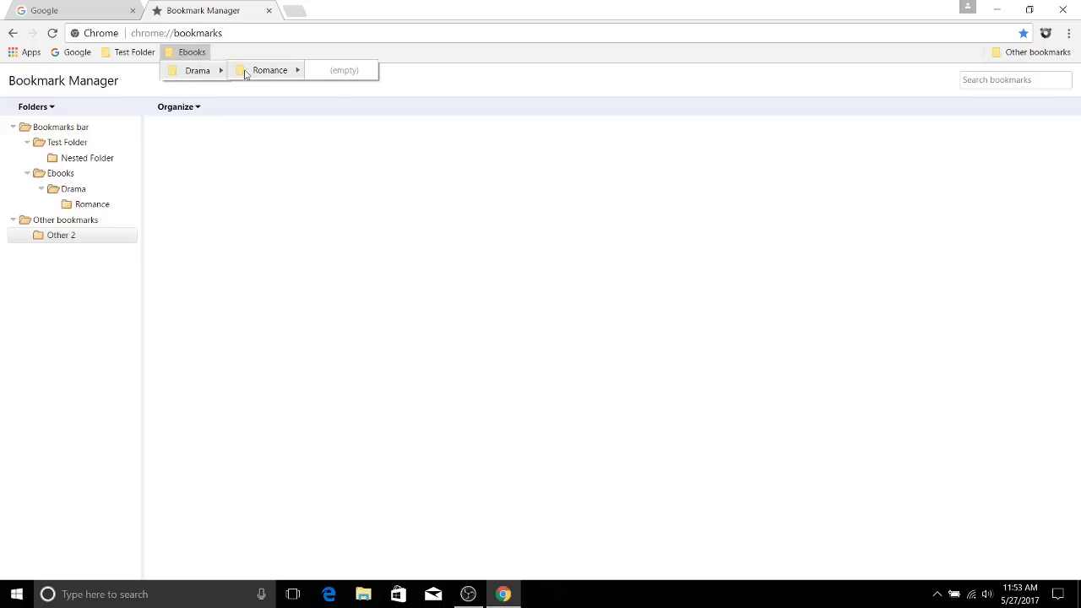
mouse_move(428, 100)
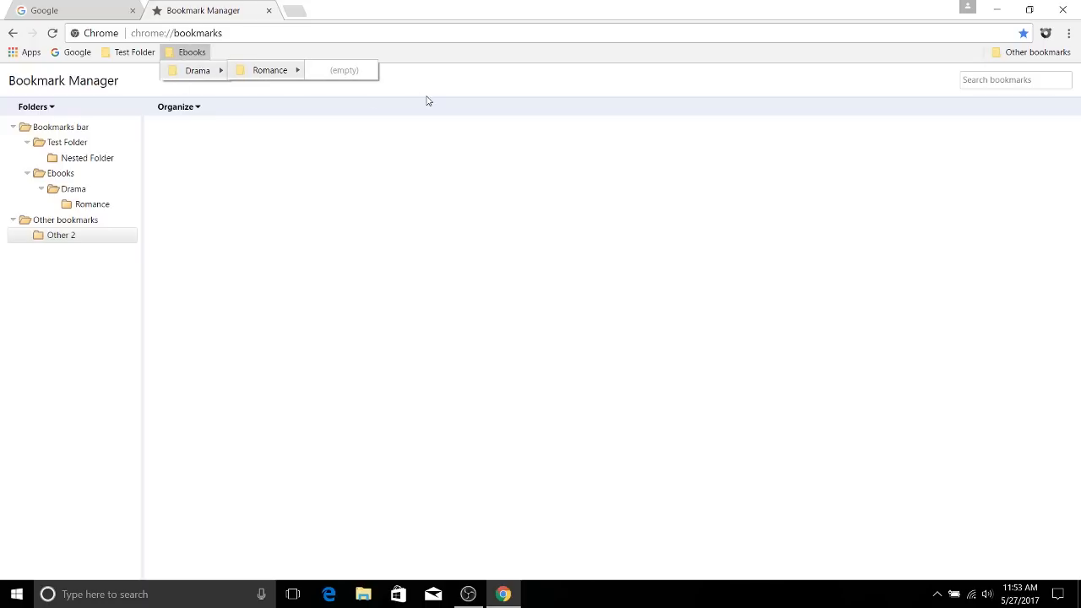
type("amazon.com")
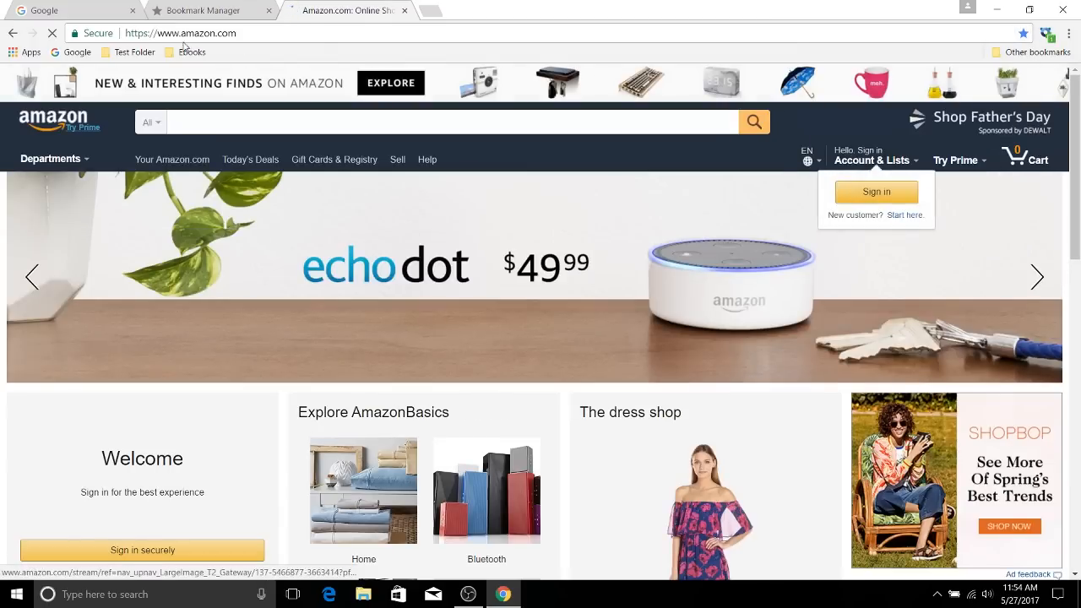
On Amazon, open the AmazonBasics Bluetooth tile and scroll through the results.
left_click(191, 51)
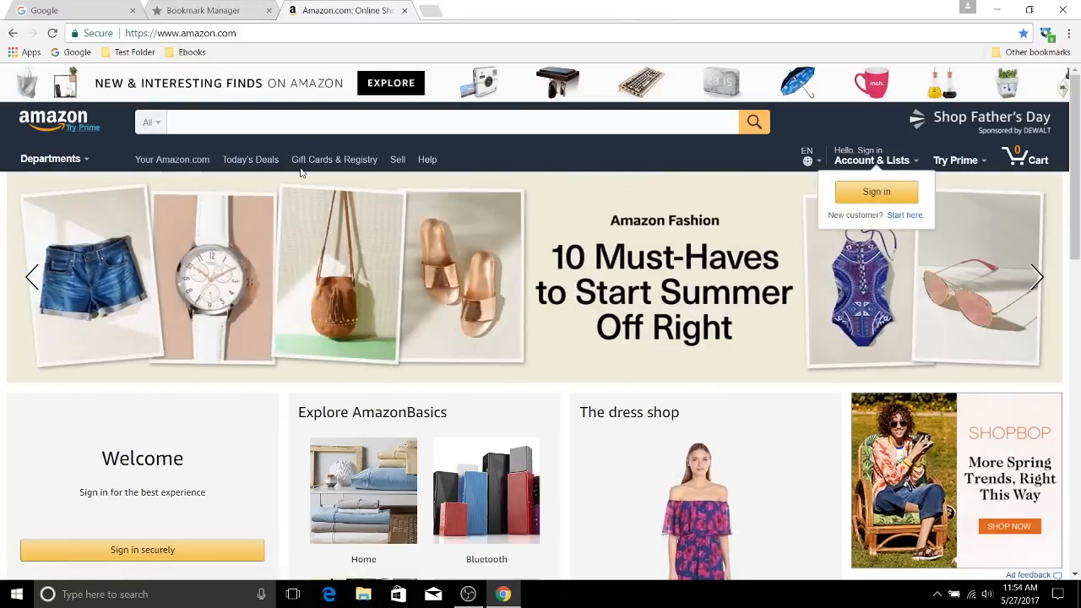
scroll("down", 3)
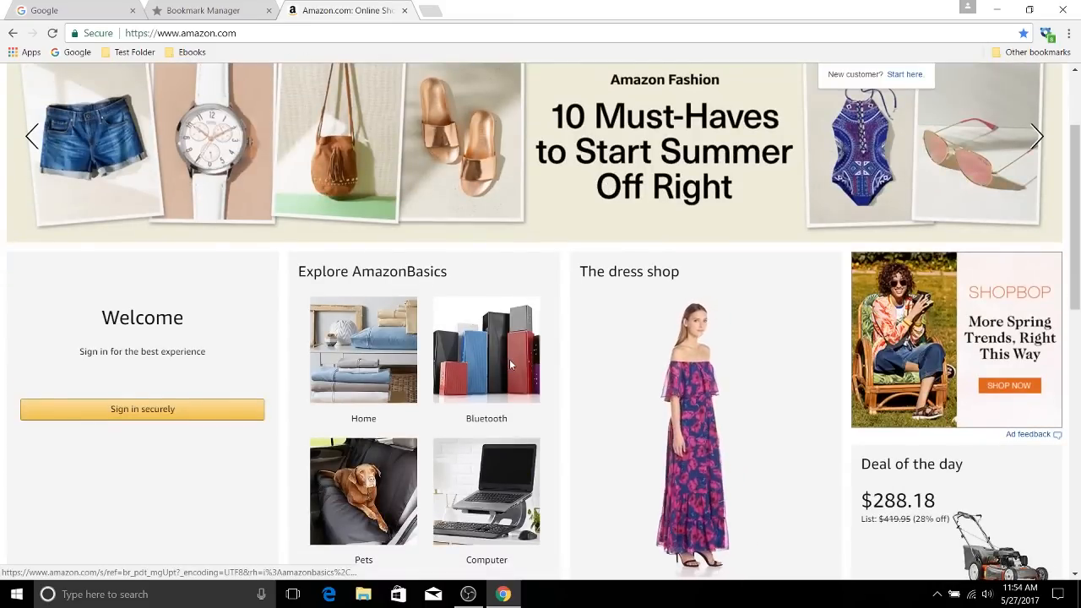
left_click(485, 349)
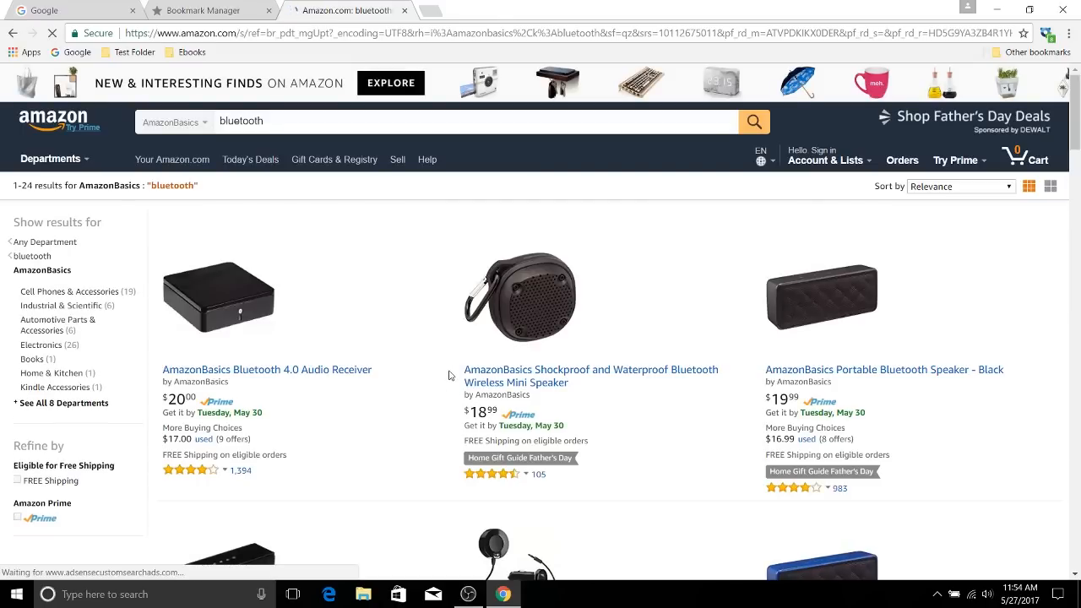
scroll("down", 3)
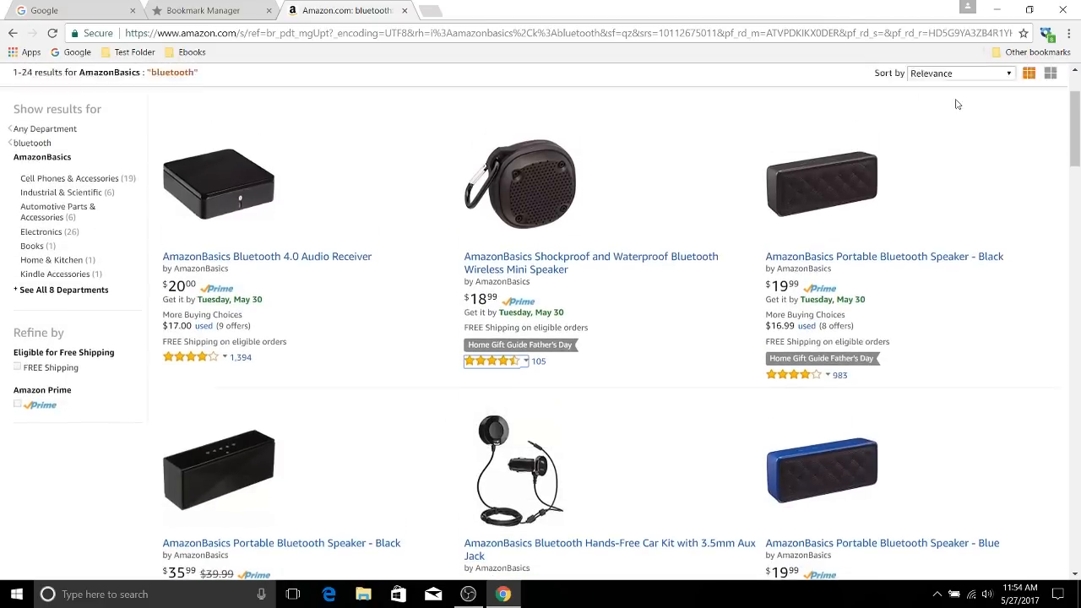
Bookmark the Amazon bluetooth results page into the Ebooks folder.
left_click(1023, 34)
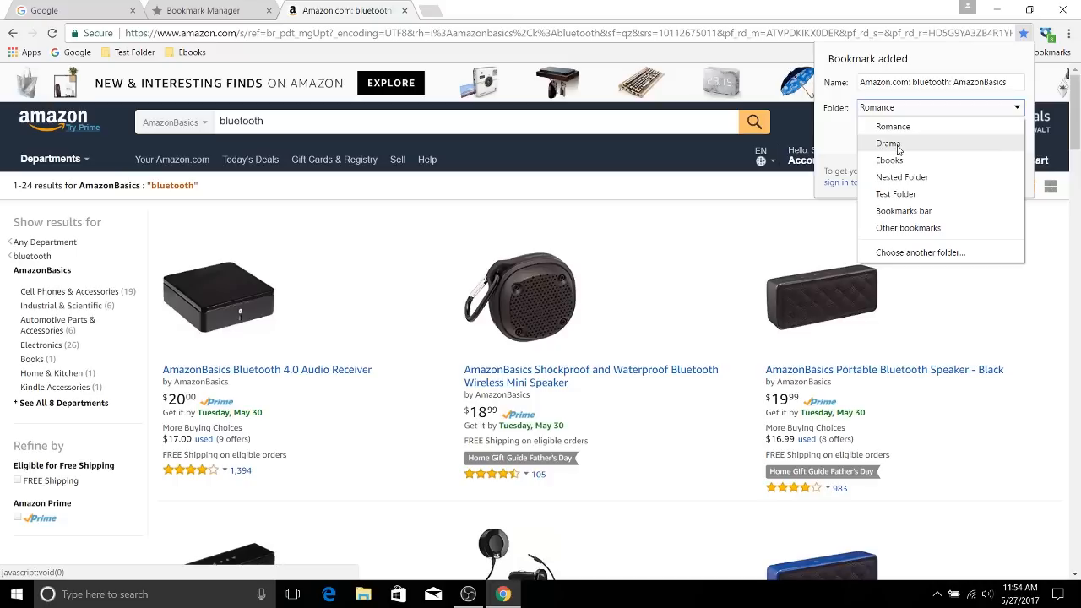
left_click(890, 160)
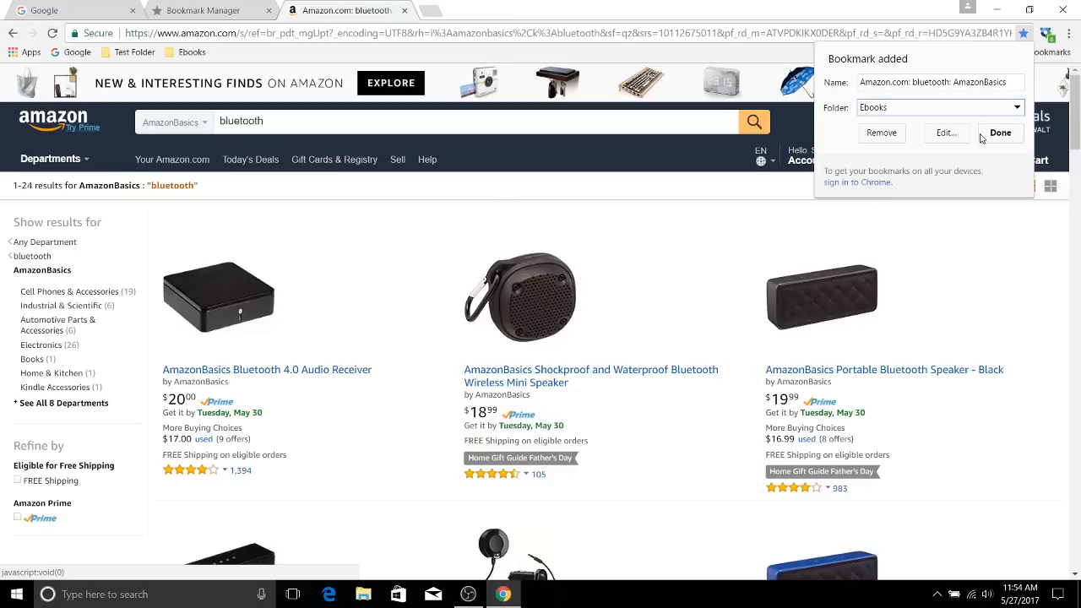
left_click(190, 52)
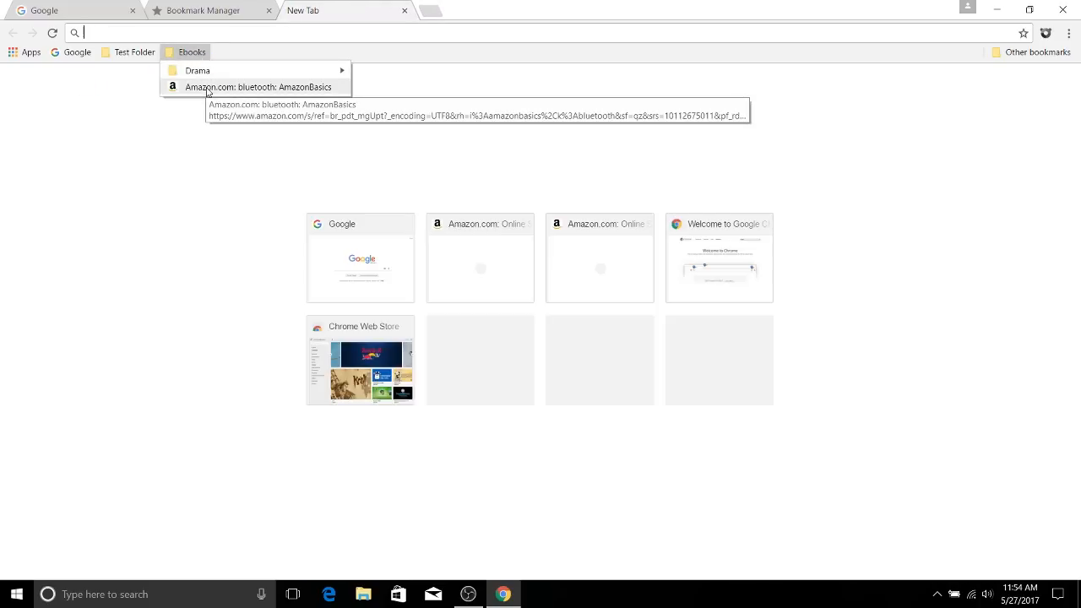
Reopen the Amazon bluetooth bookmark from the Ebooks folder on the bookmarks bar.
left_click(258, 87)
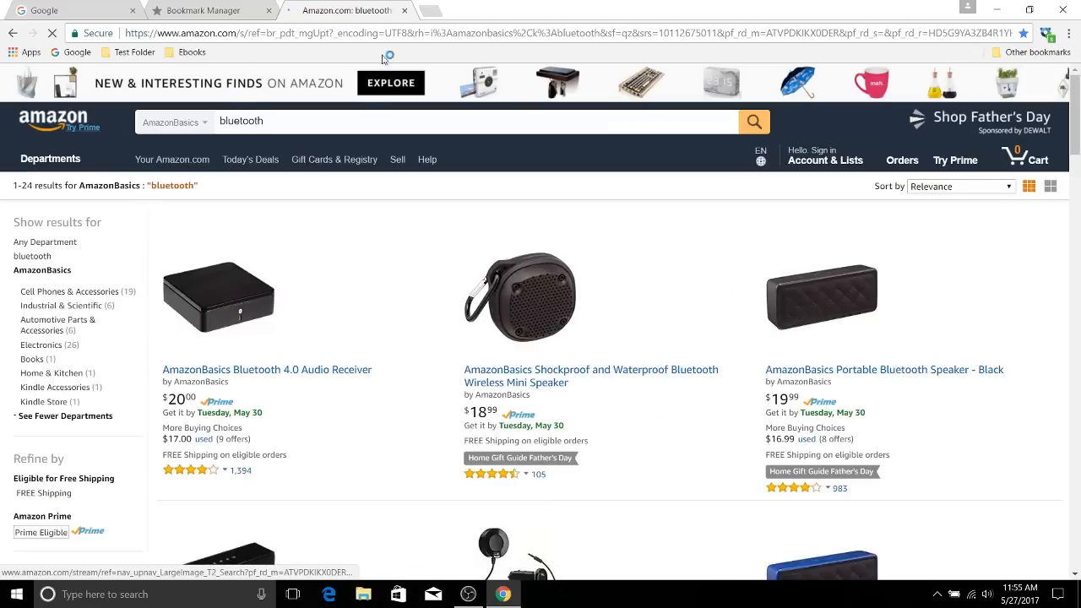
left_click(825, 160)
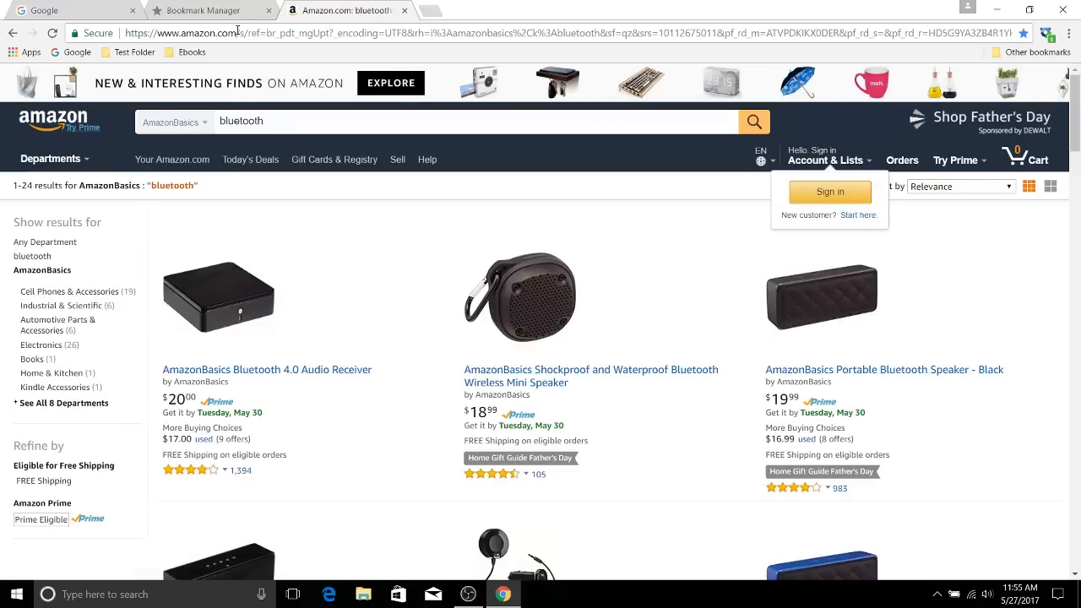
left_click(557, 33)
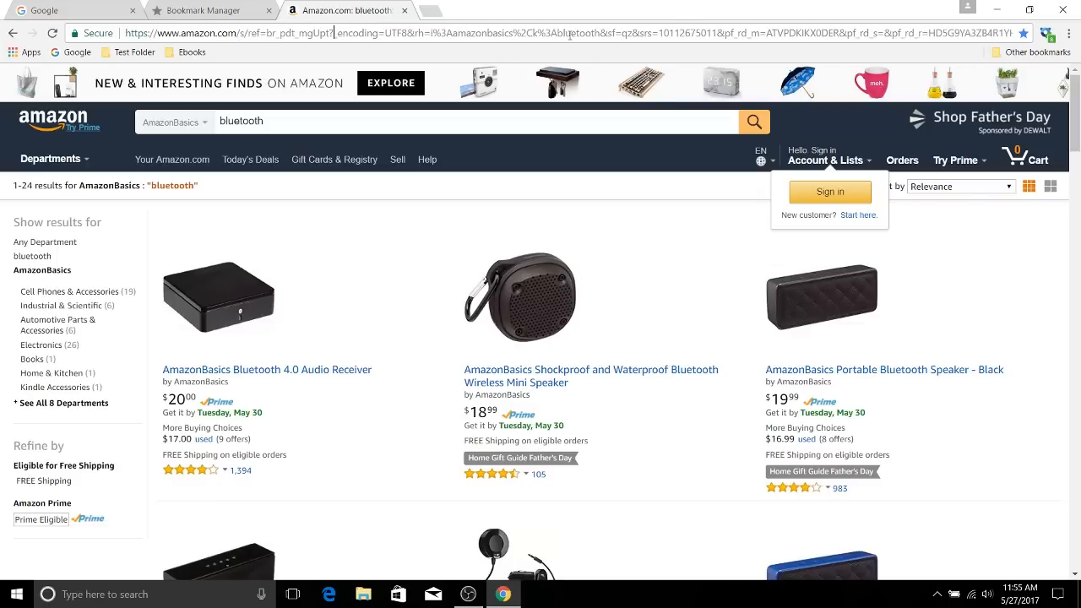
mouse_move(569, 34)
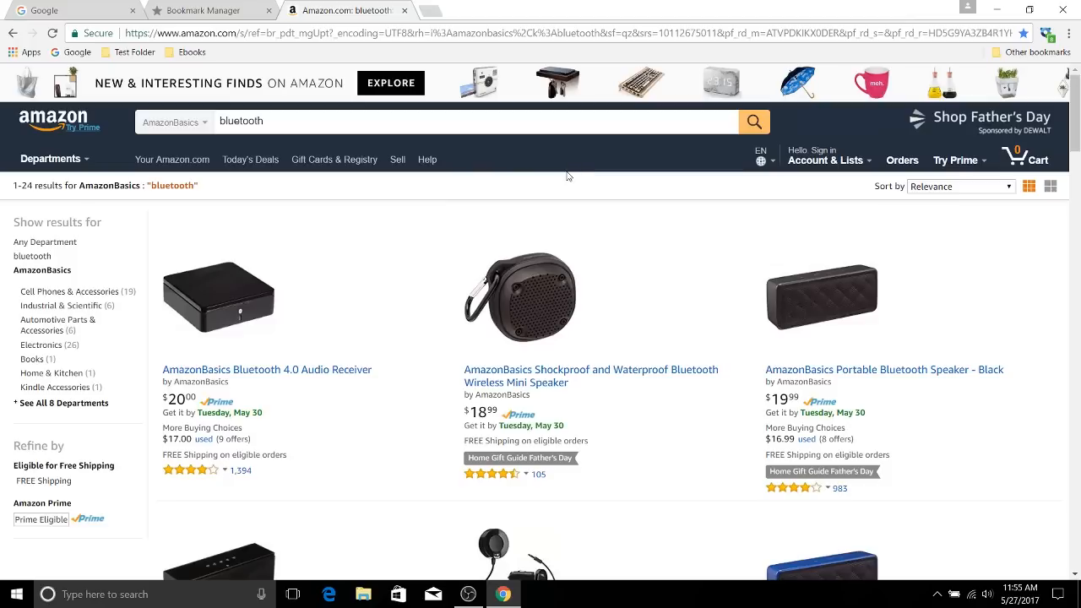
Open and dismiss the profile menu, then list the Ebooks folder's Drama folder and Amazon bookmark.
left_click(967, 10)
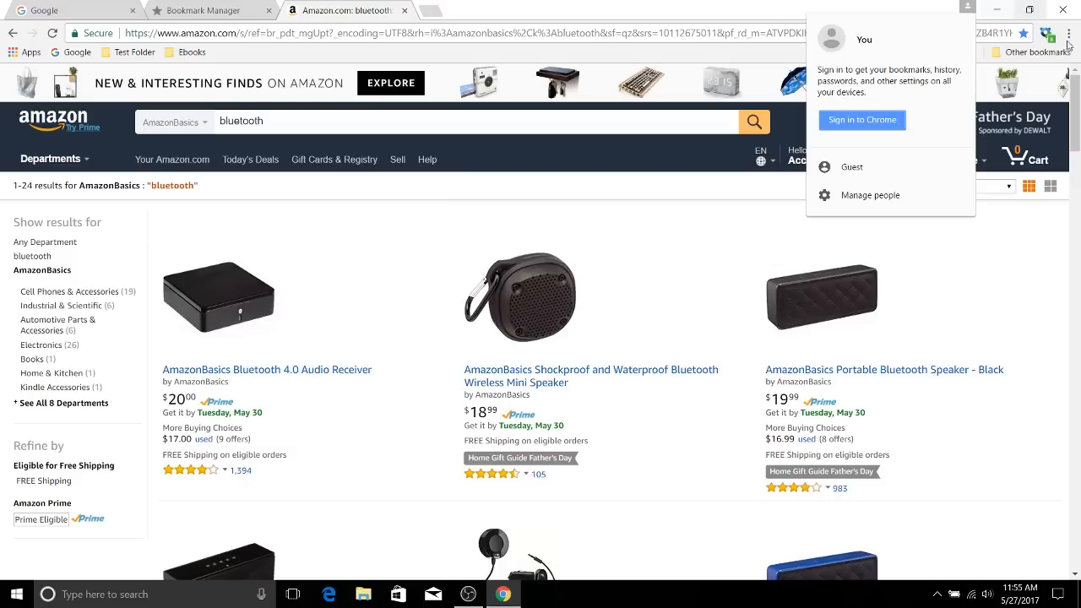
left_click(1066, 34)
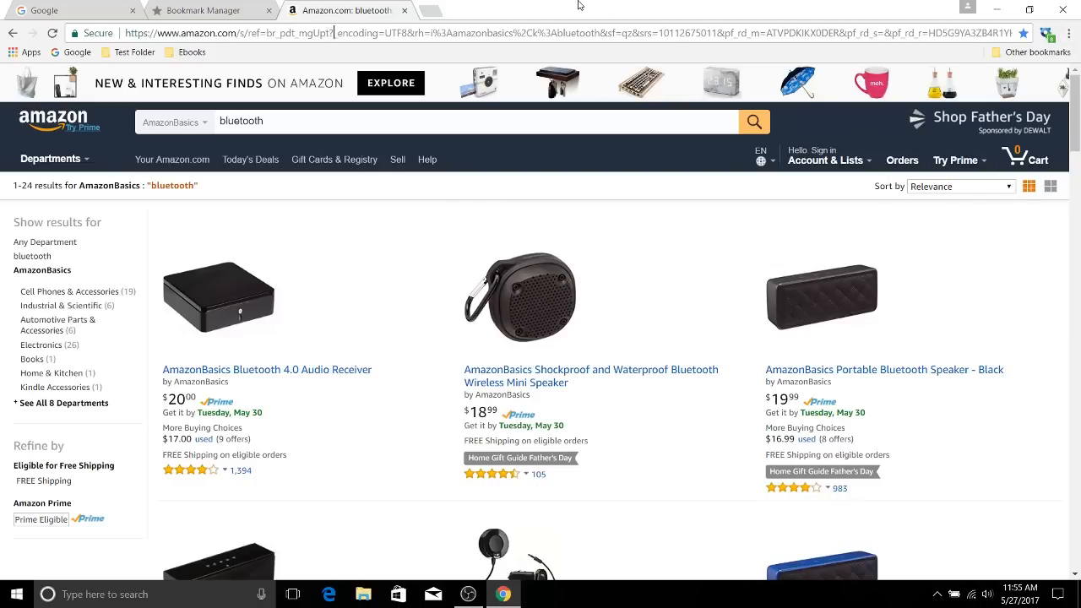
mouse_move(262, 64)
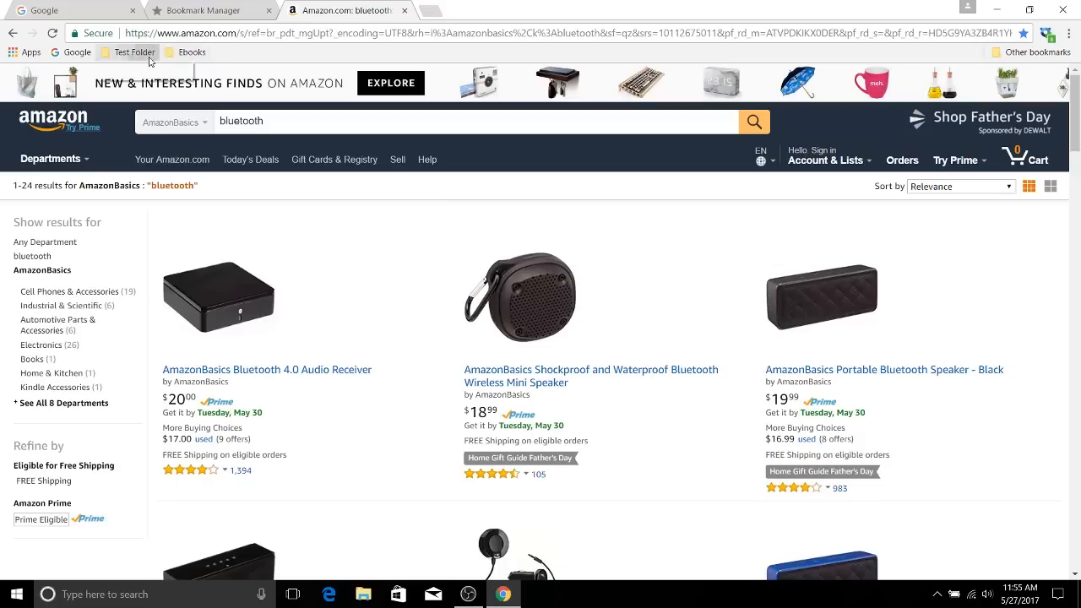
left_click(194, 51)
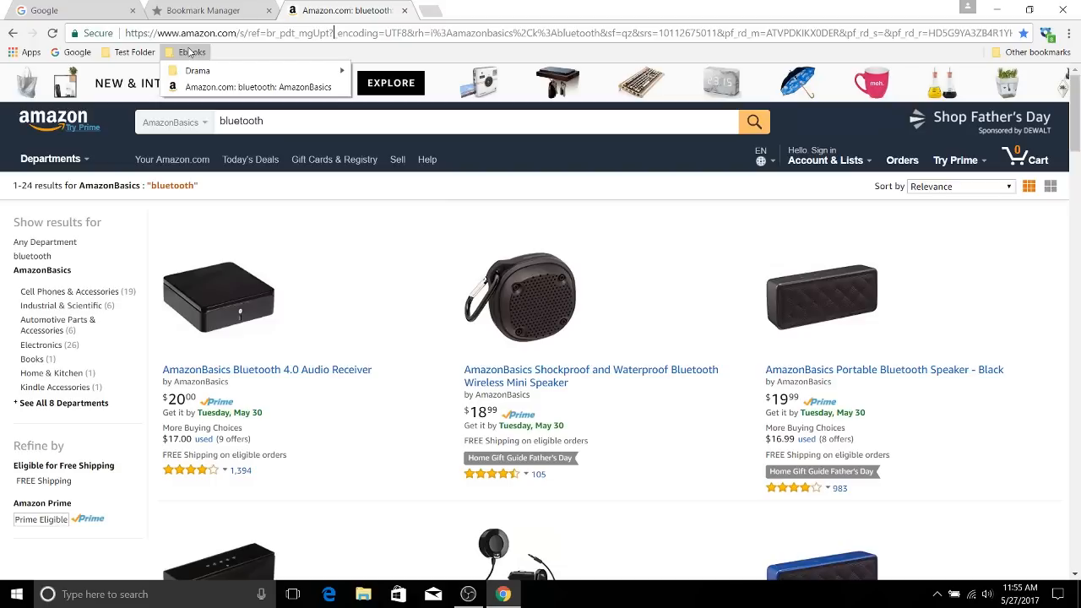
mouse_move(373, 54)
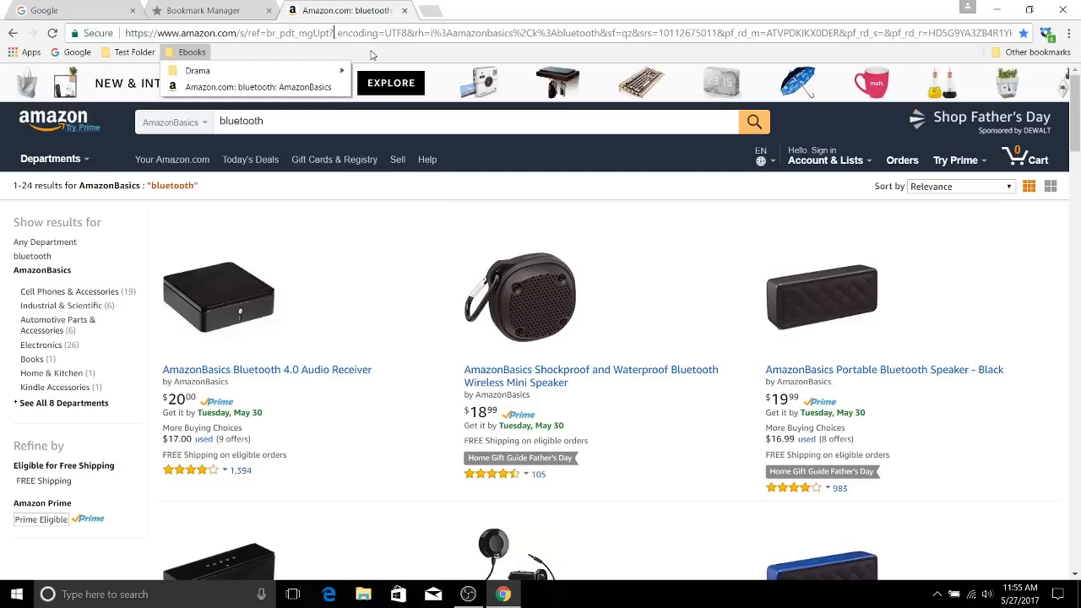